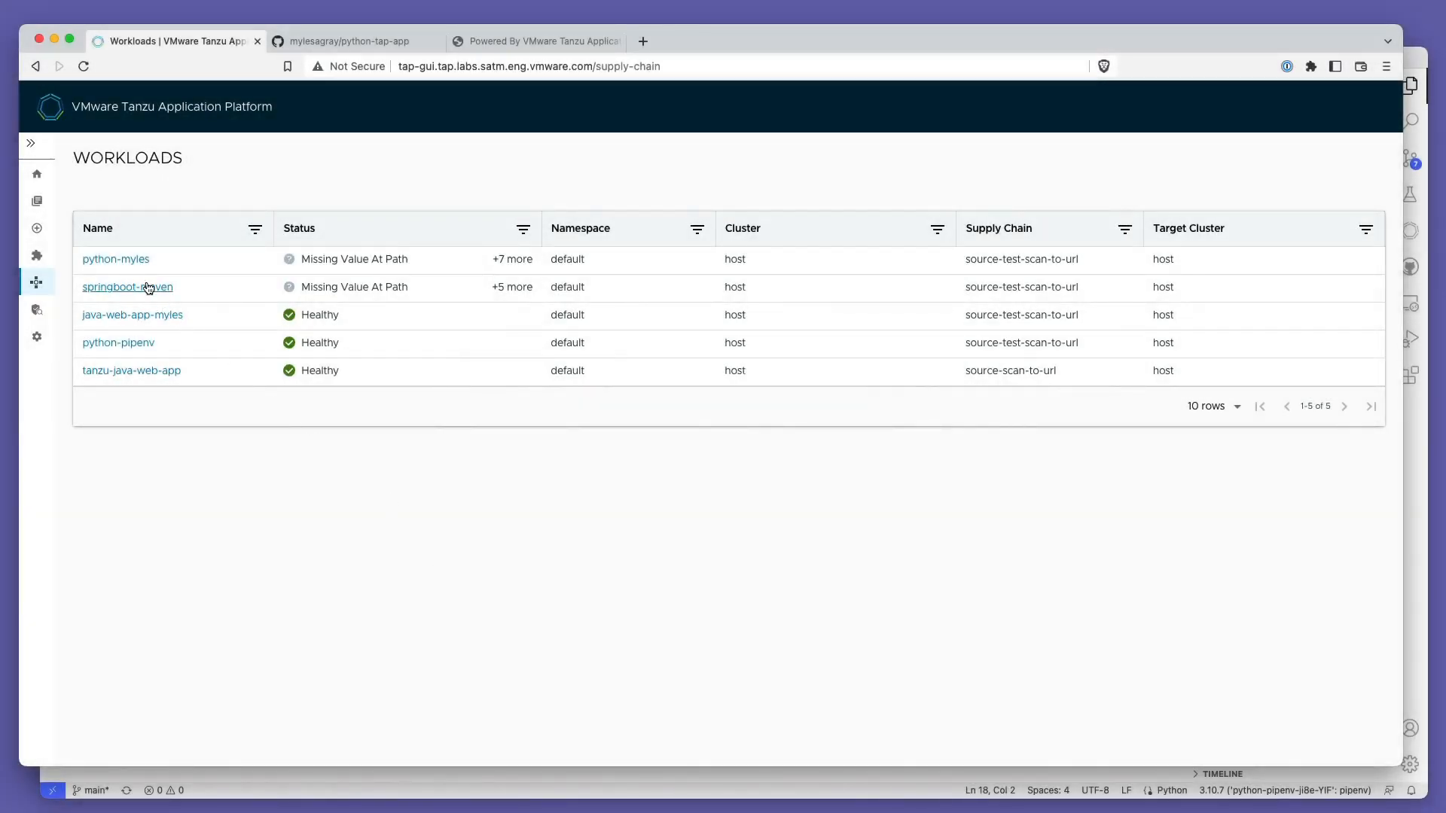
Step: View python-myles's supply chain and select the Source Scanner stage showing 69 ffmpeg violations
click(116, 259)
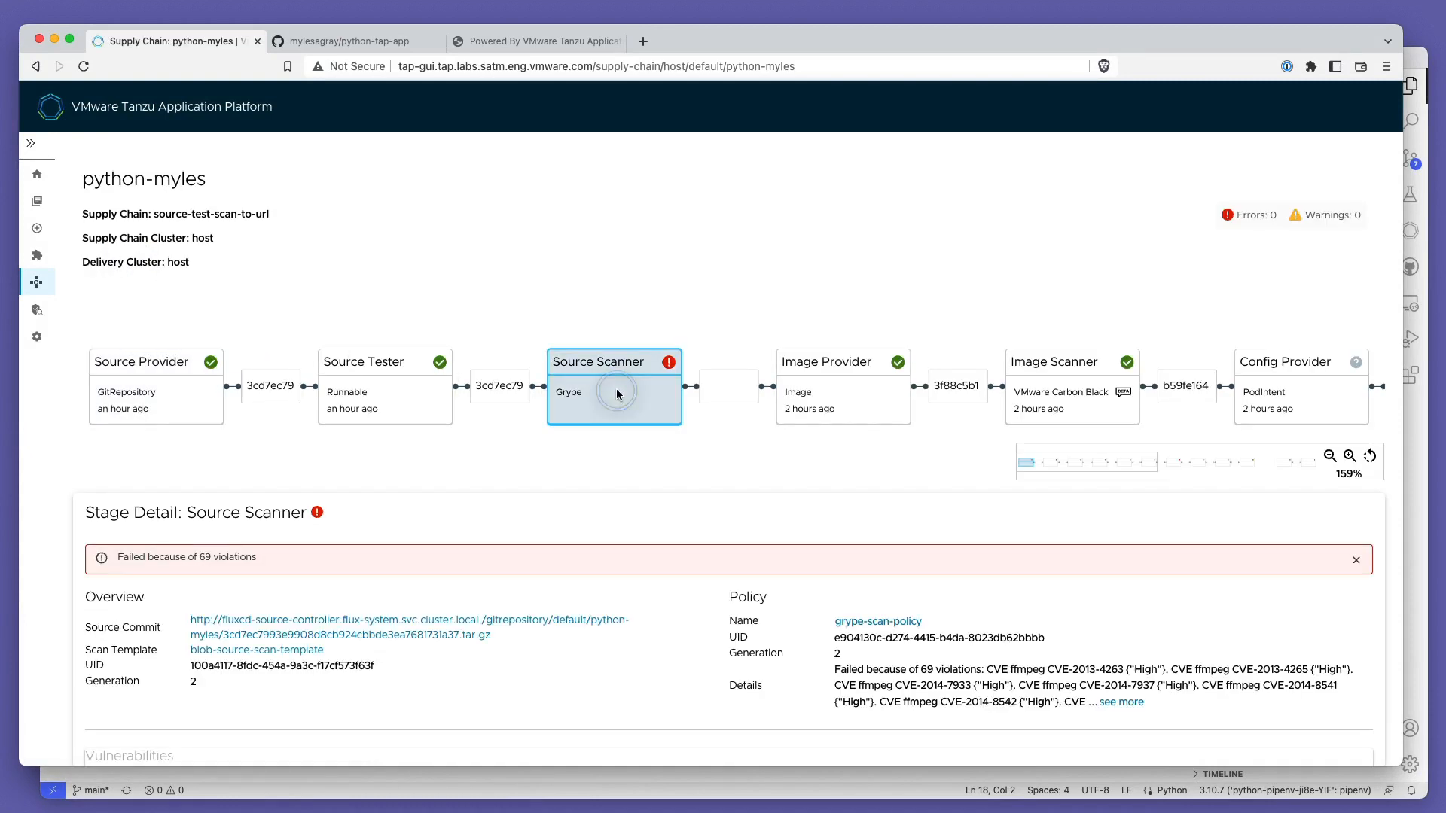
scroll(down, 3)
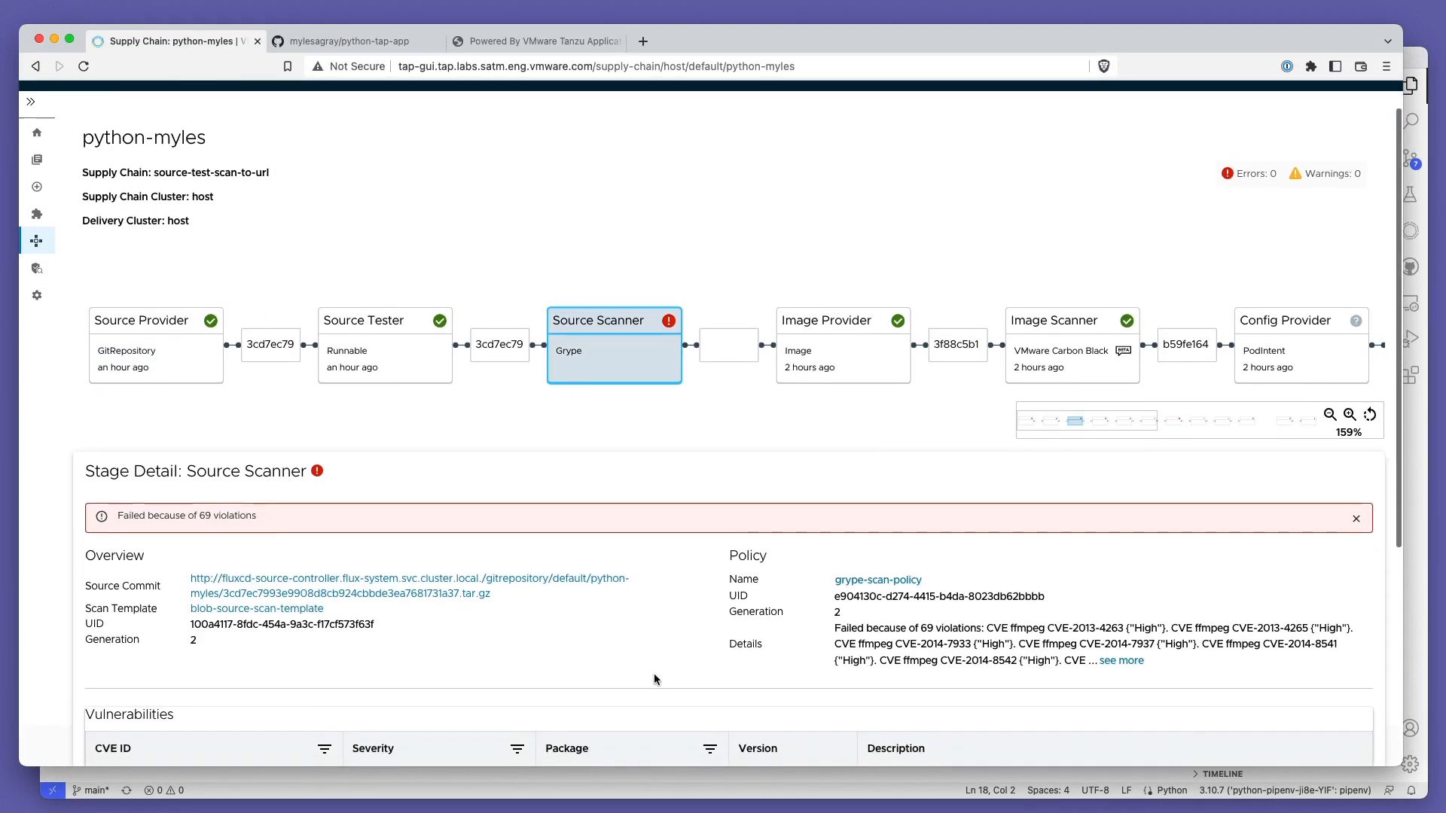
scroll(down, 3)
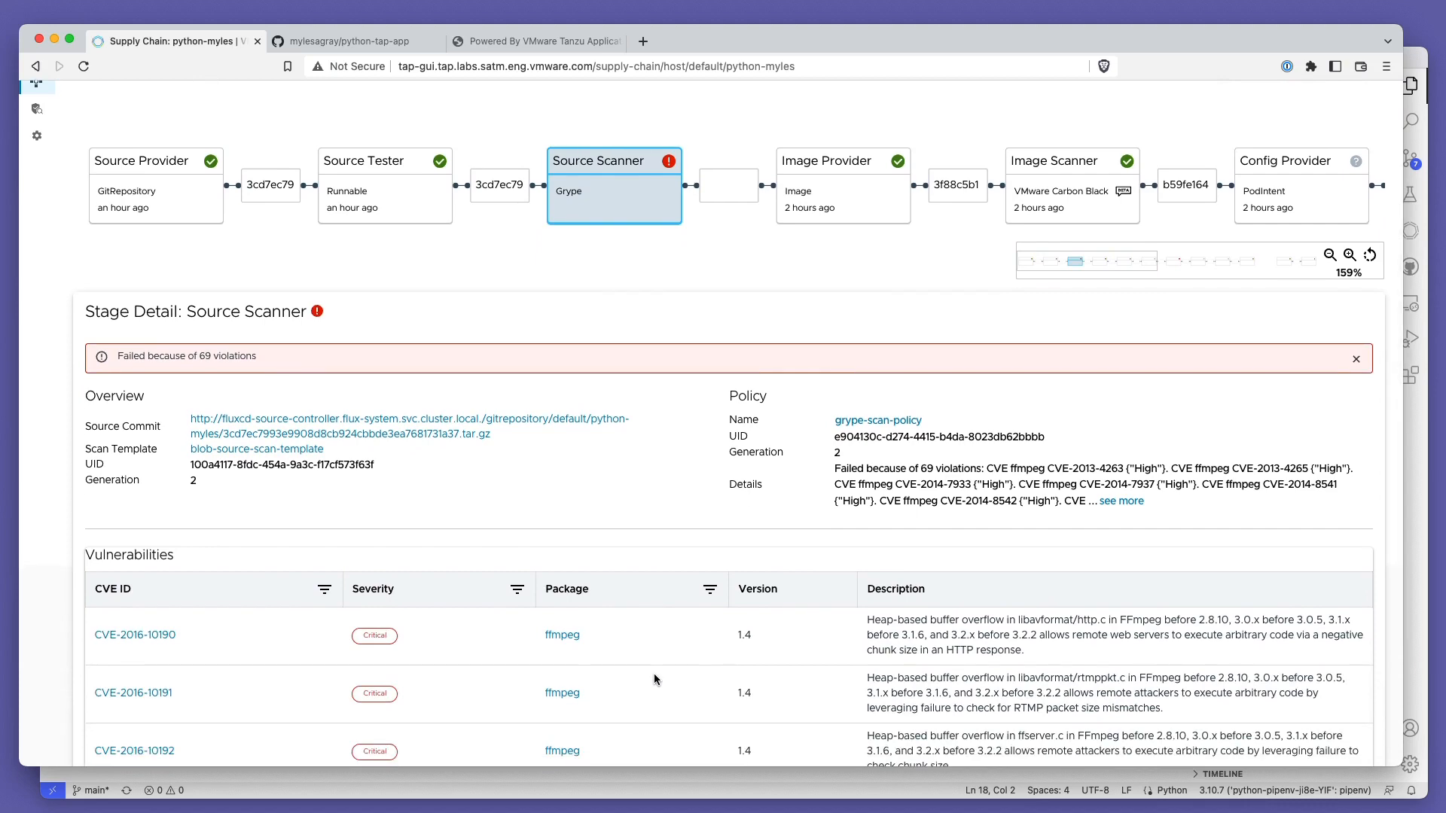
click(1071, 162)
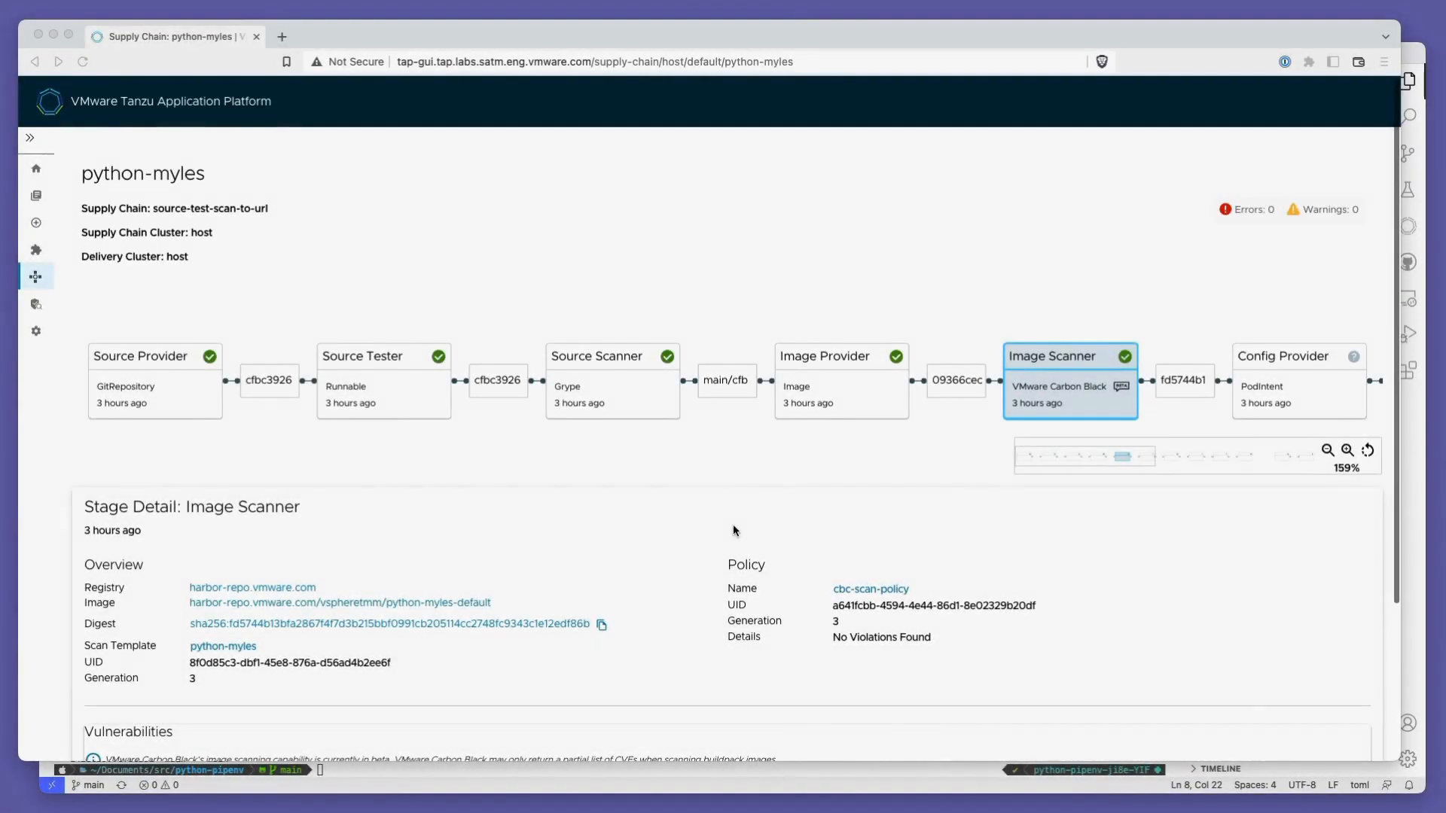
Step: Filter image scan vulnerabilities to Medium severity and view the cbc-scan-policy rules
scroll(down, 3)
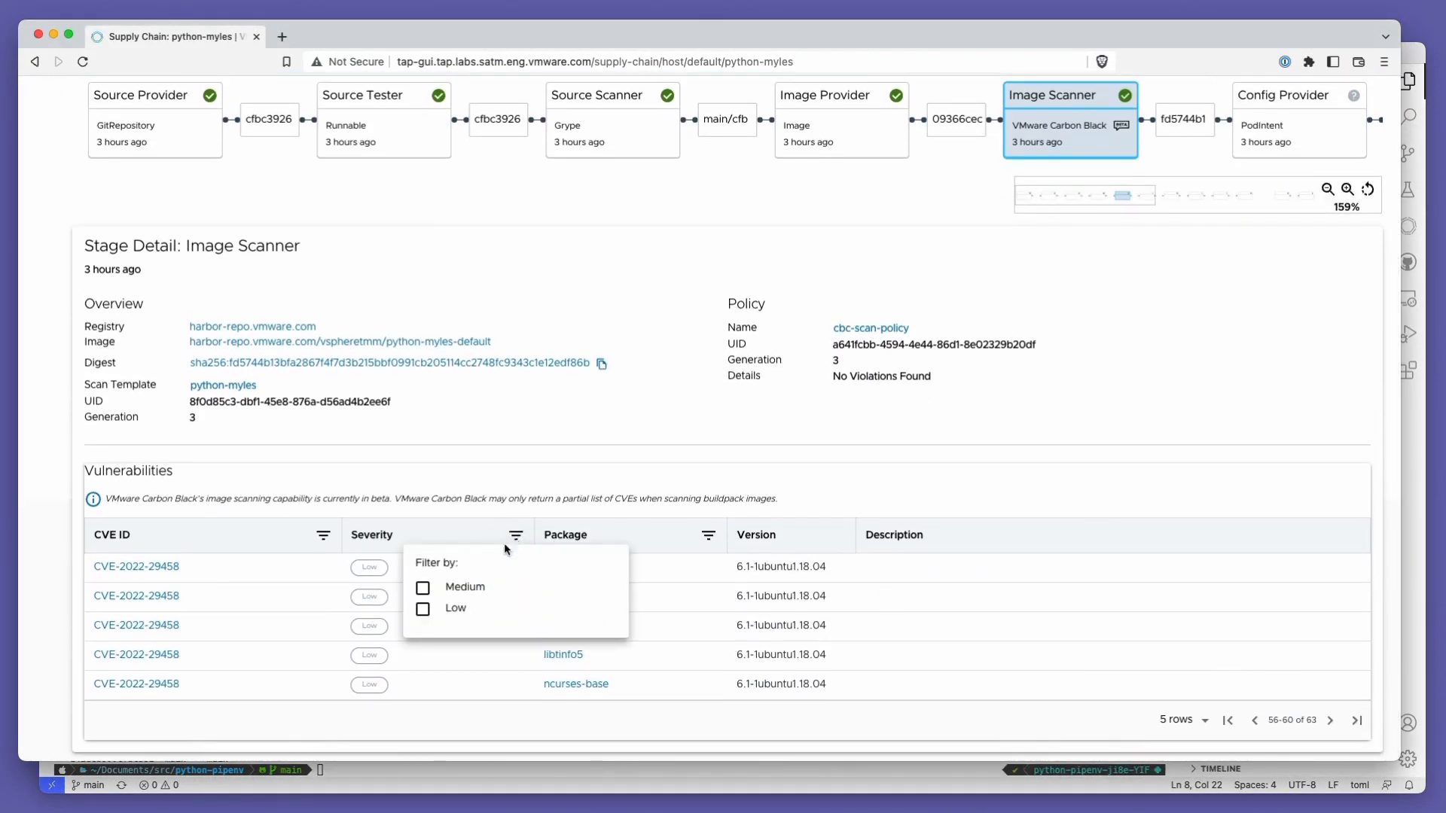
click(422, 587)
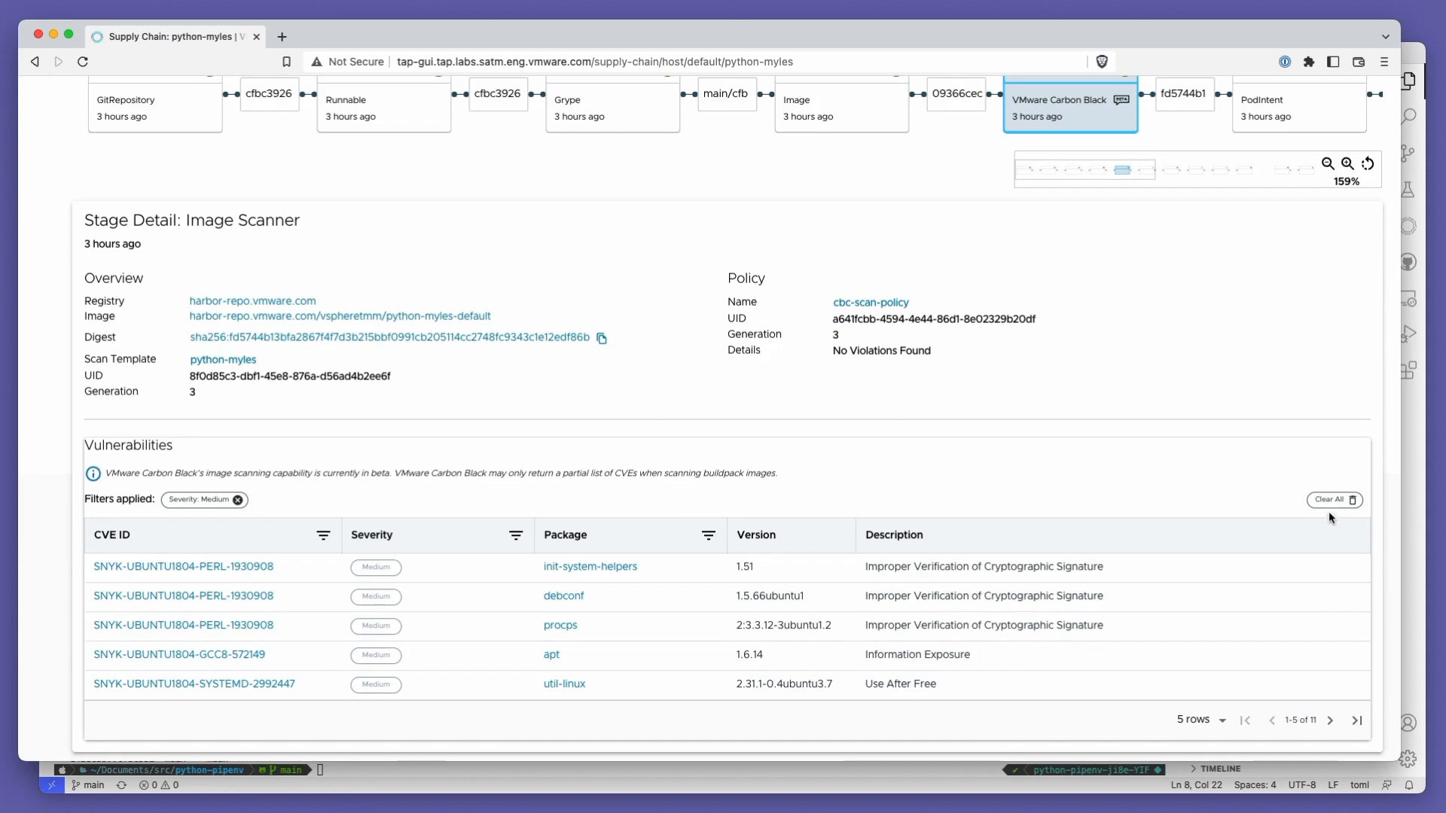
scroll(up, 3)
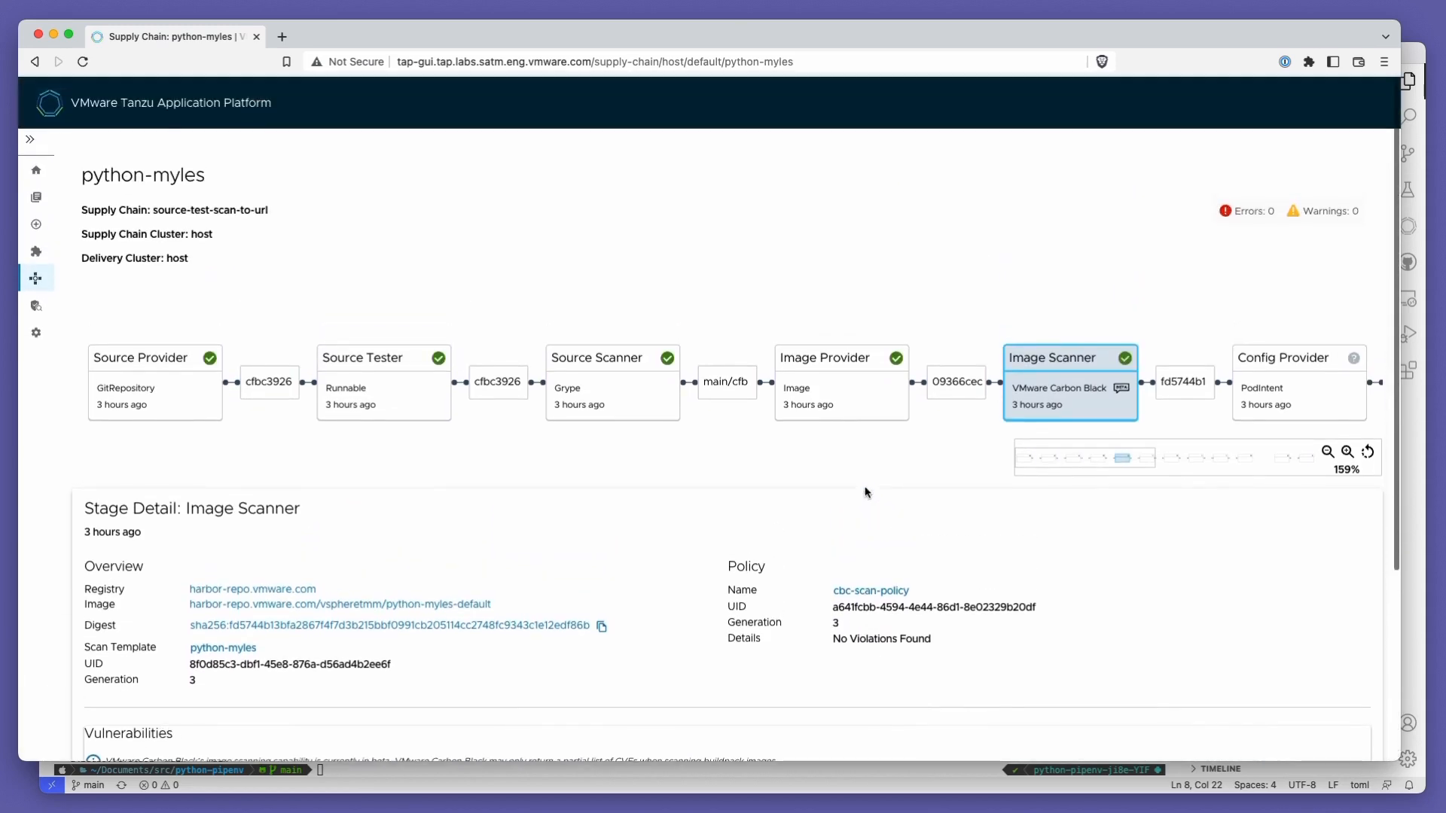
click(869, 591)
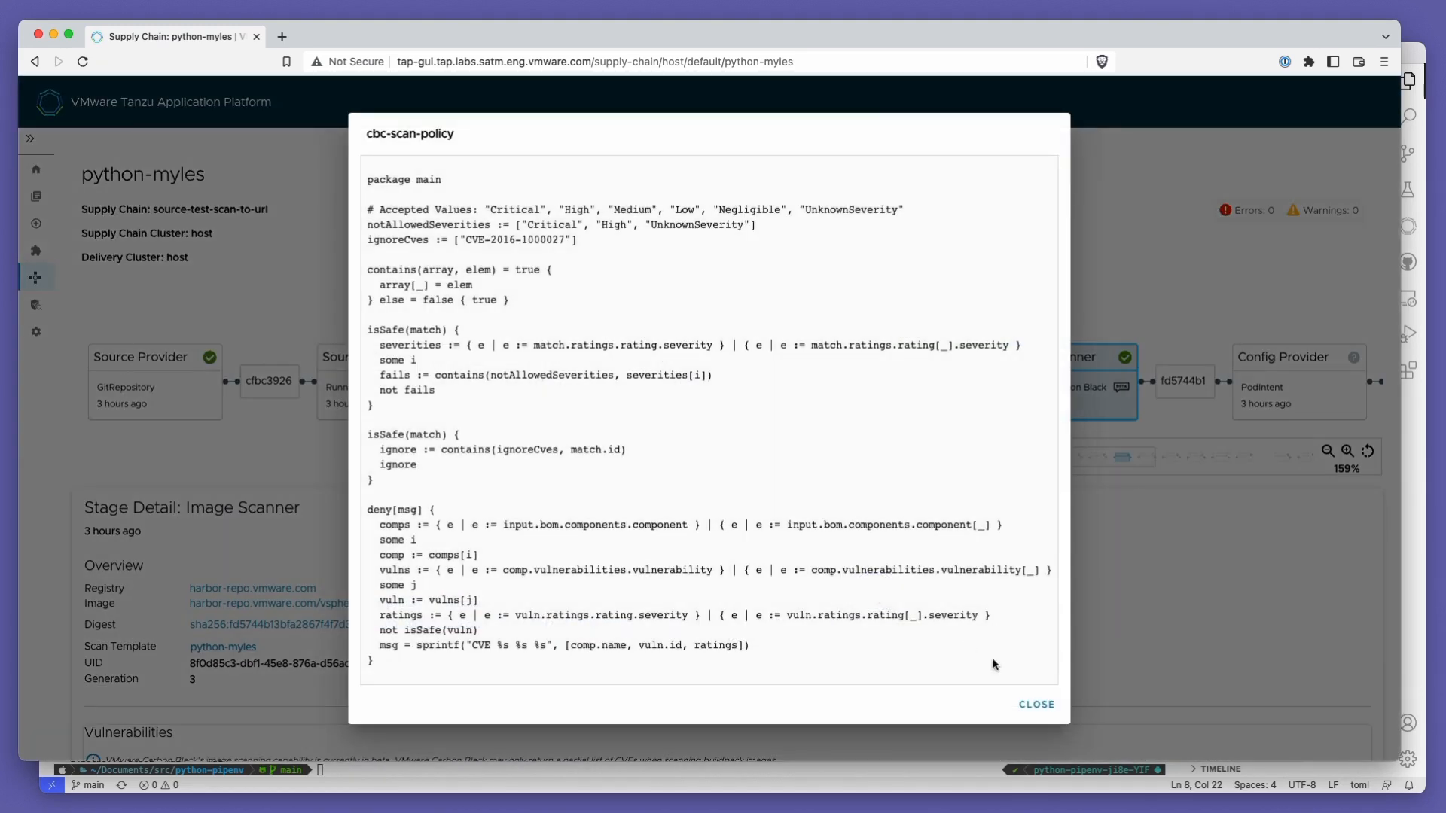
Step: Close the policy rules and list workloads that do not violate policy in Security Analysis
click(1034, 703)
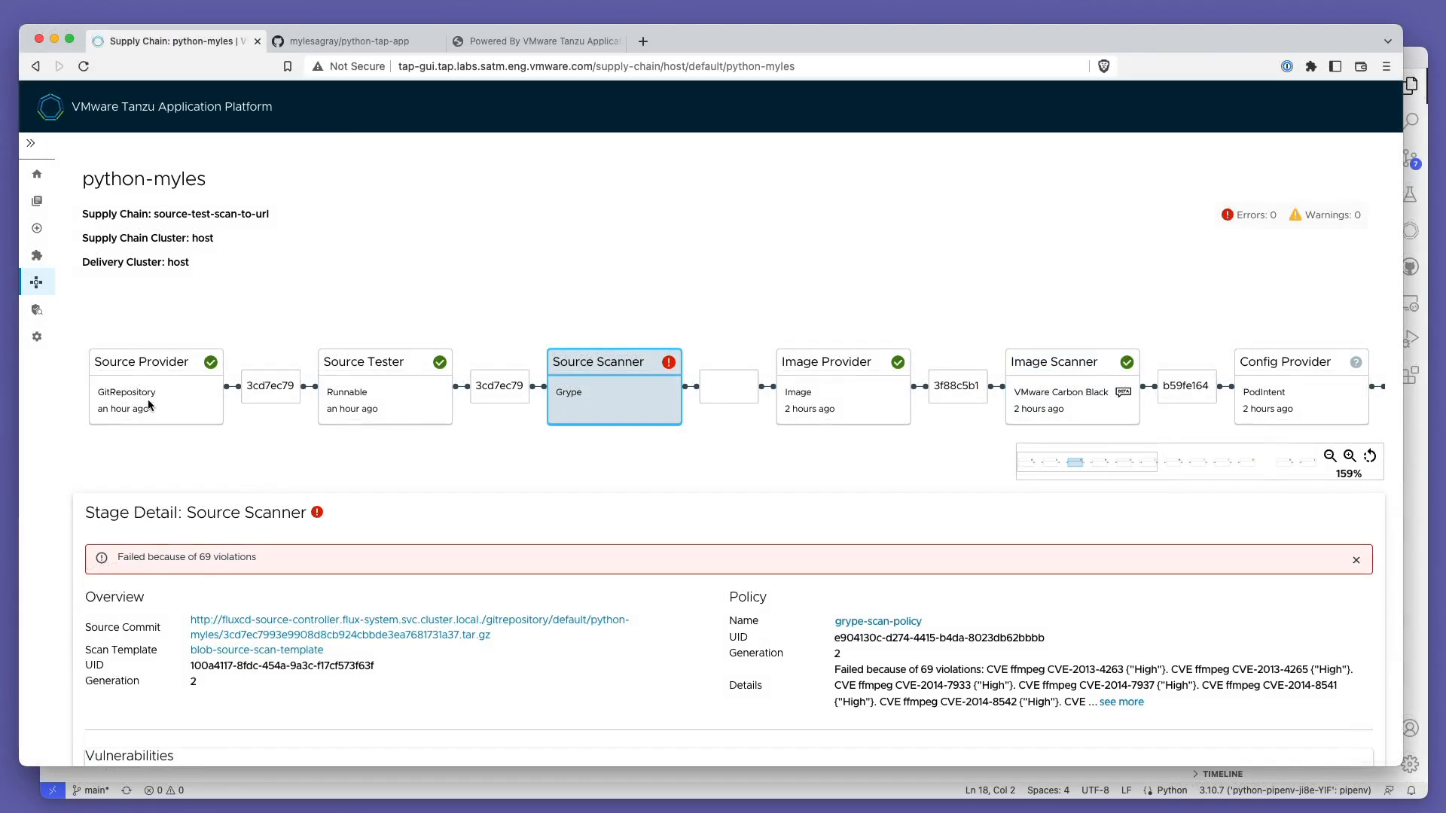
mouse_move(36, 316)
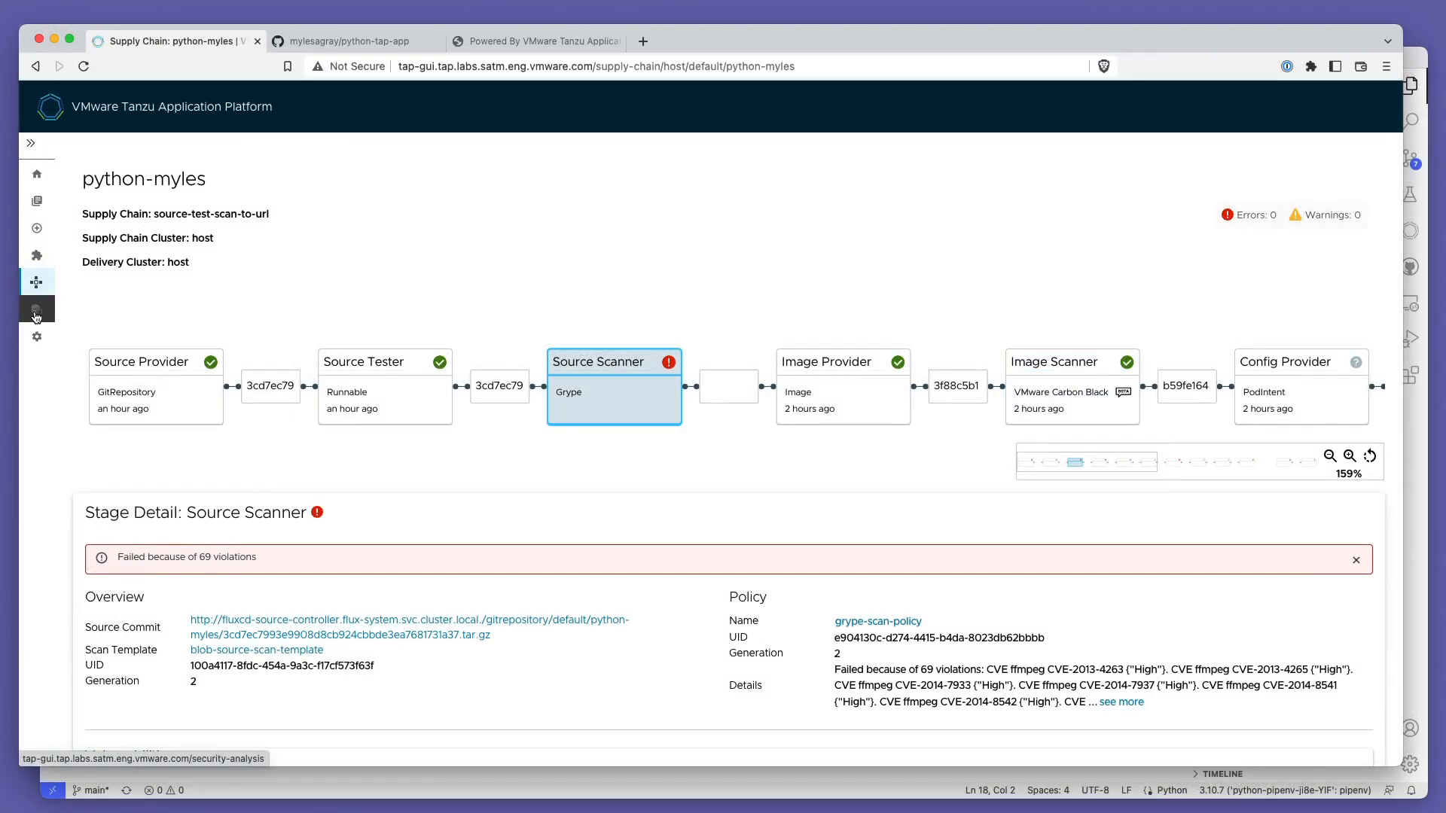
click(36, 307)
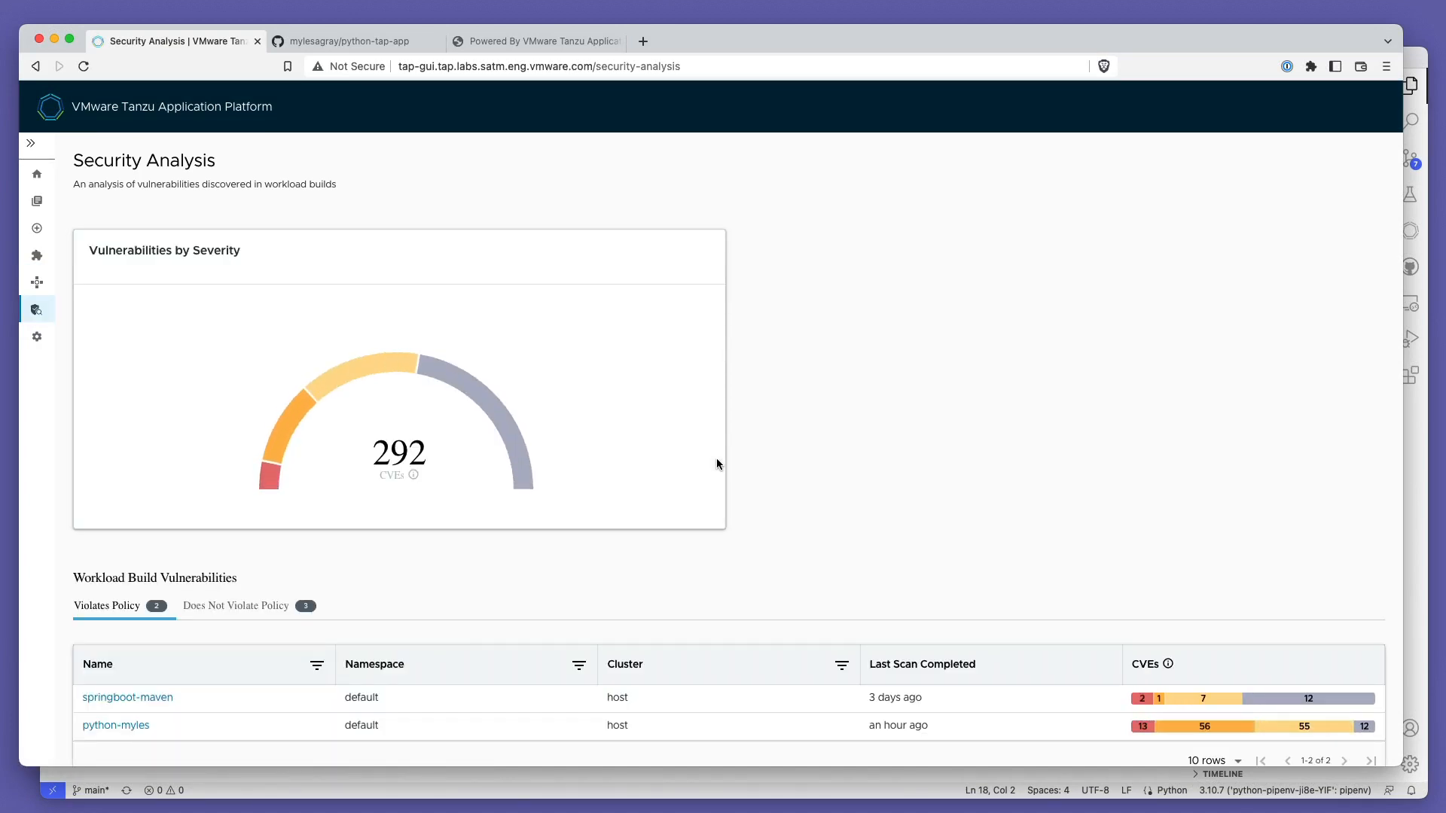
scroll(down, 3)
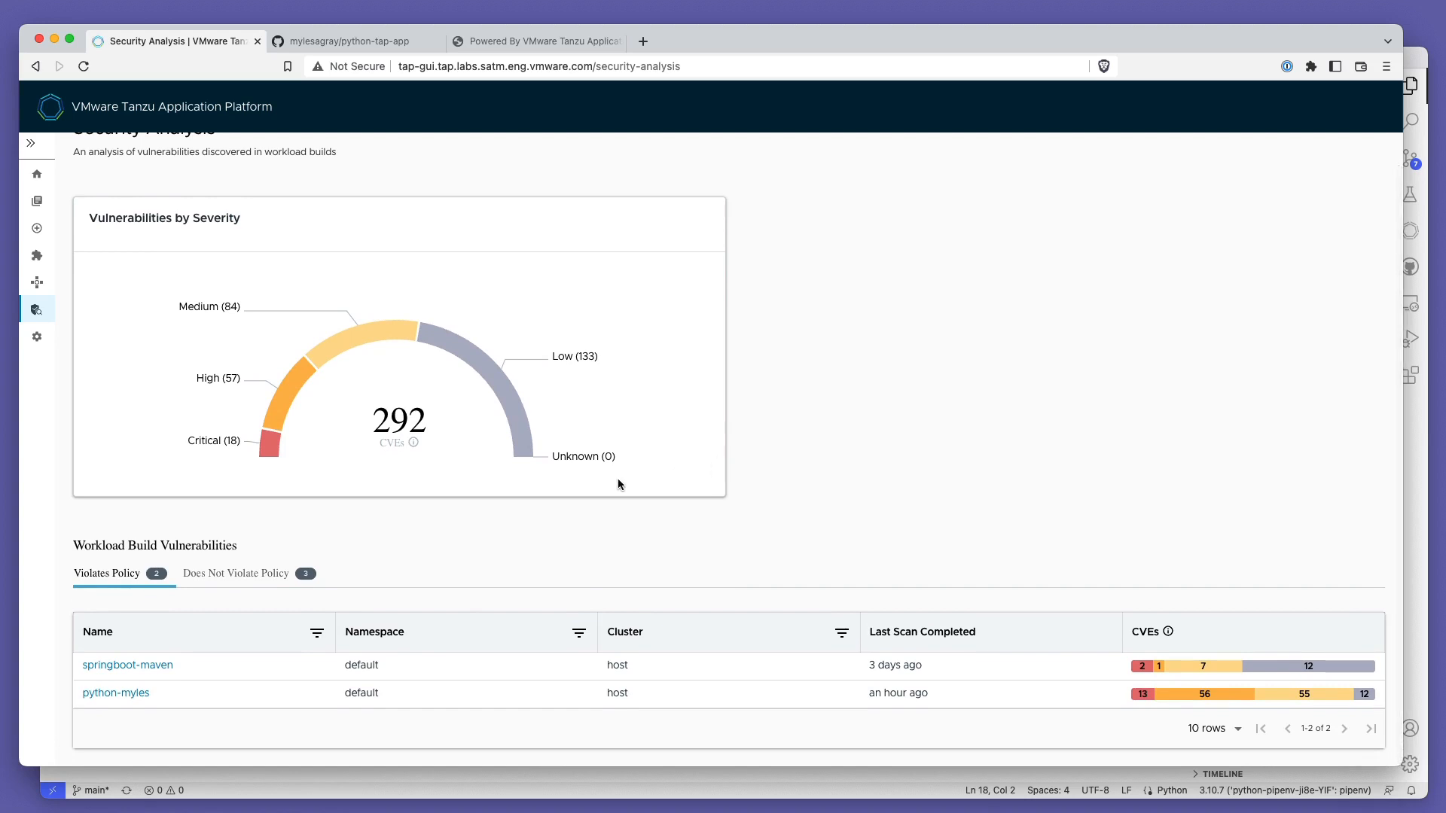
click(235, 573)
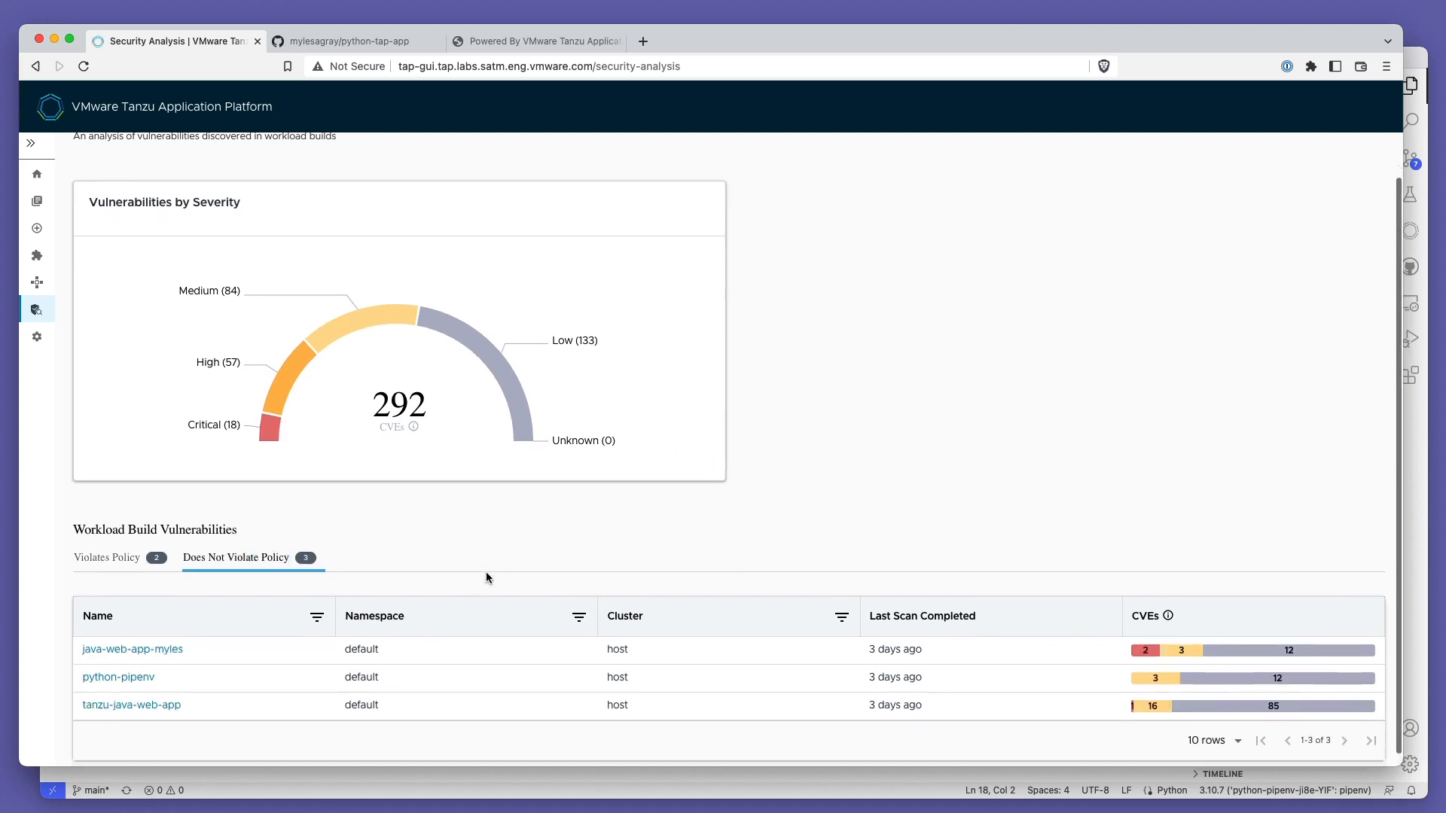
Step: Switch back to workloads violating policy and return to python-myles's supply chain
scroll(up, 3)
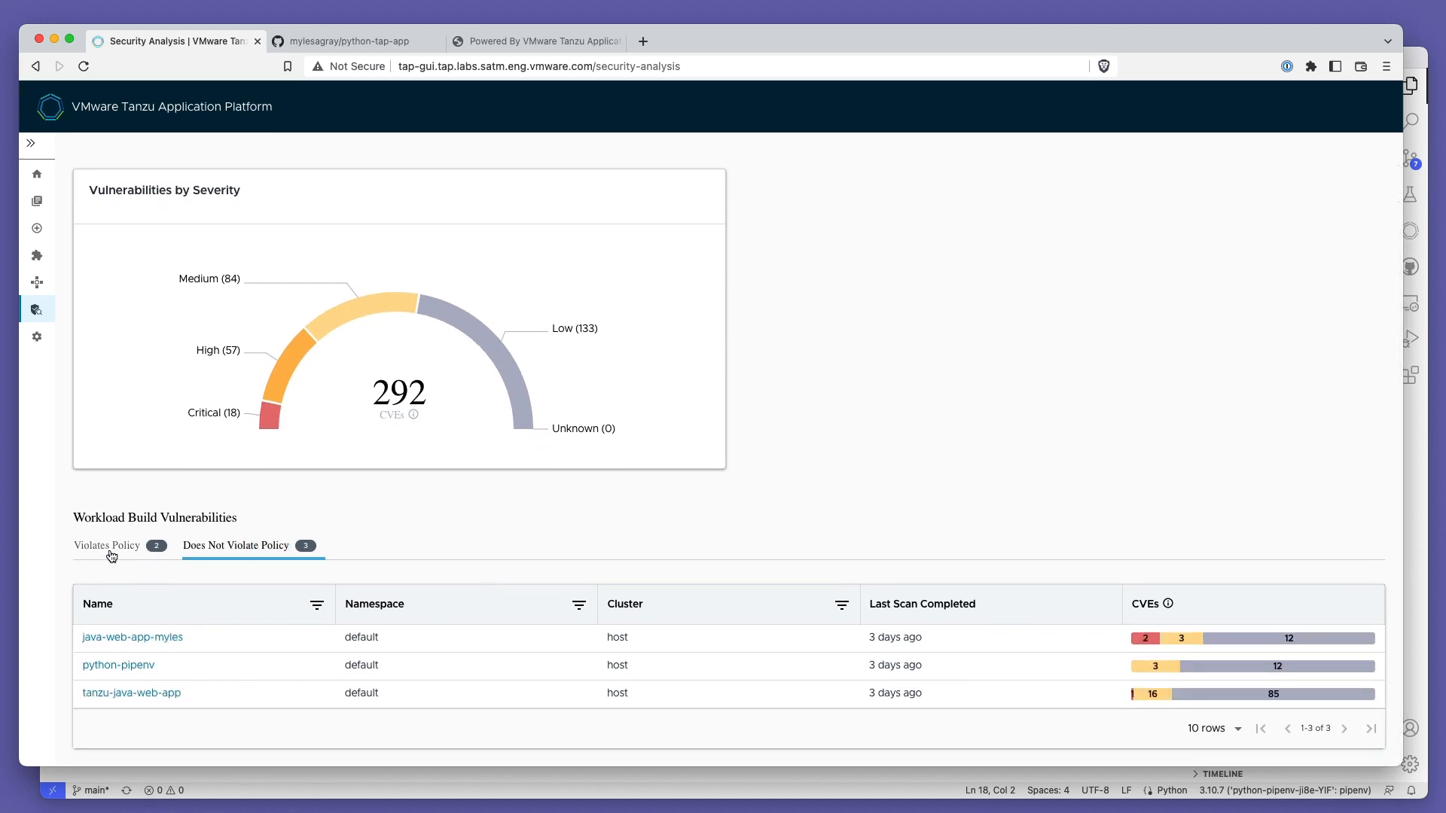
click(107, 545)
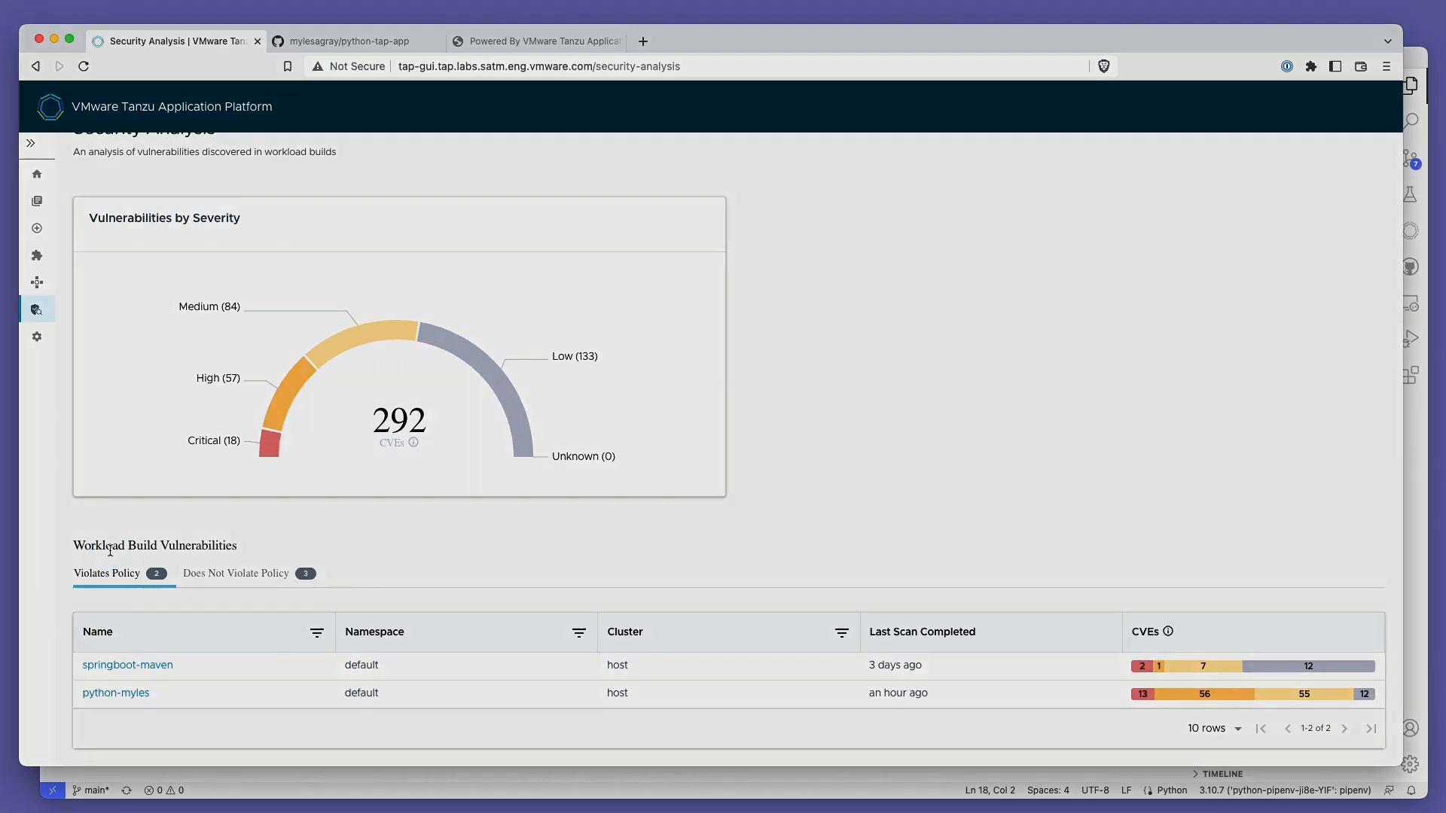
click(116, 693)
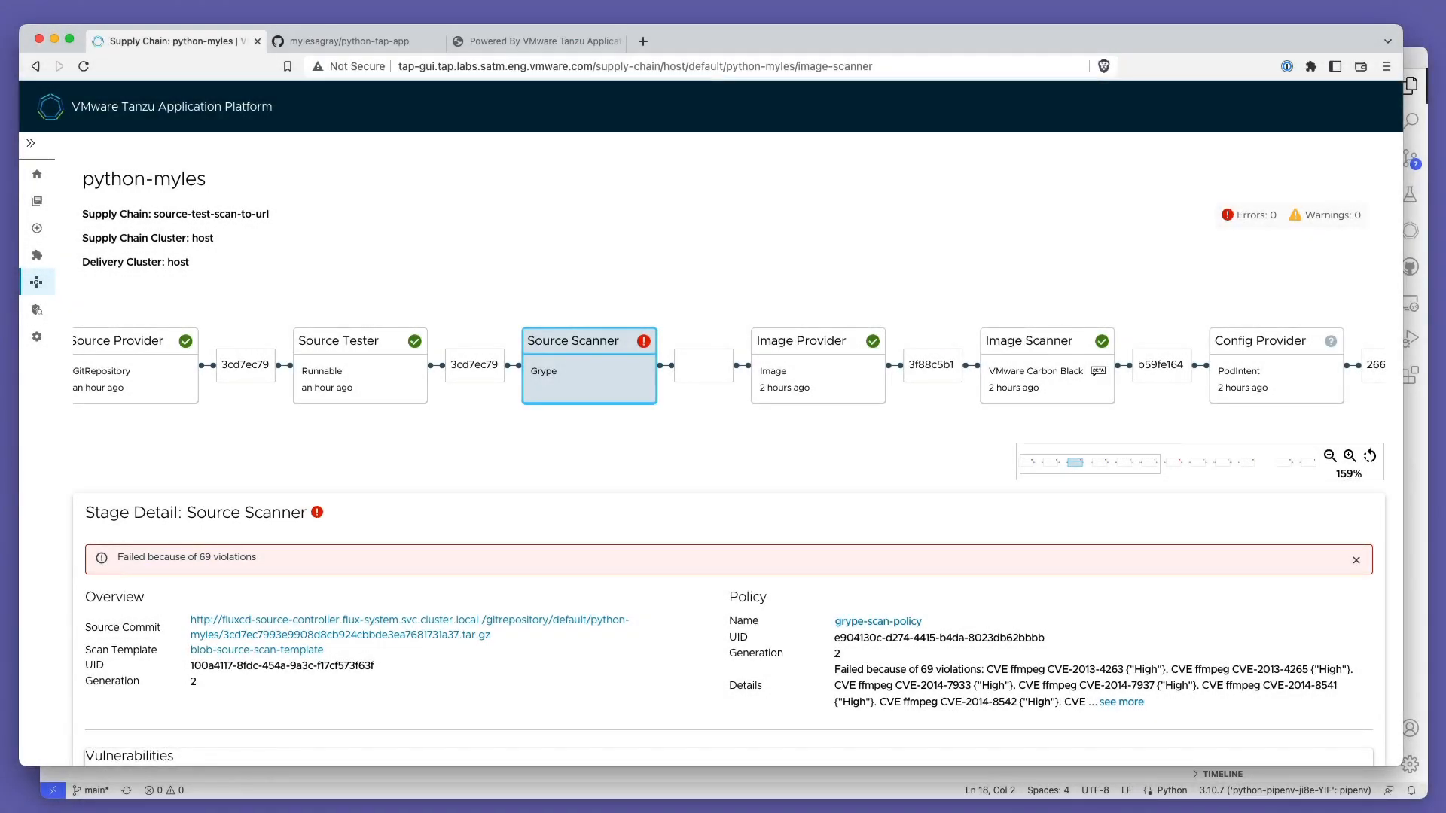
mouse_move(686, 637)
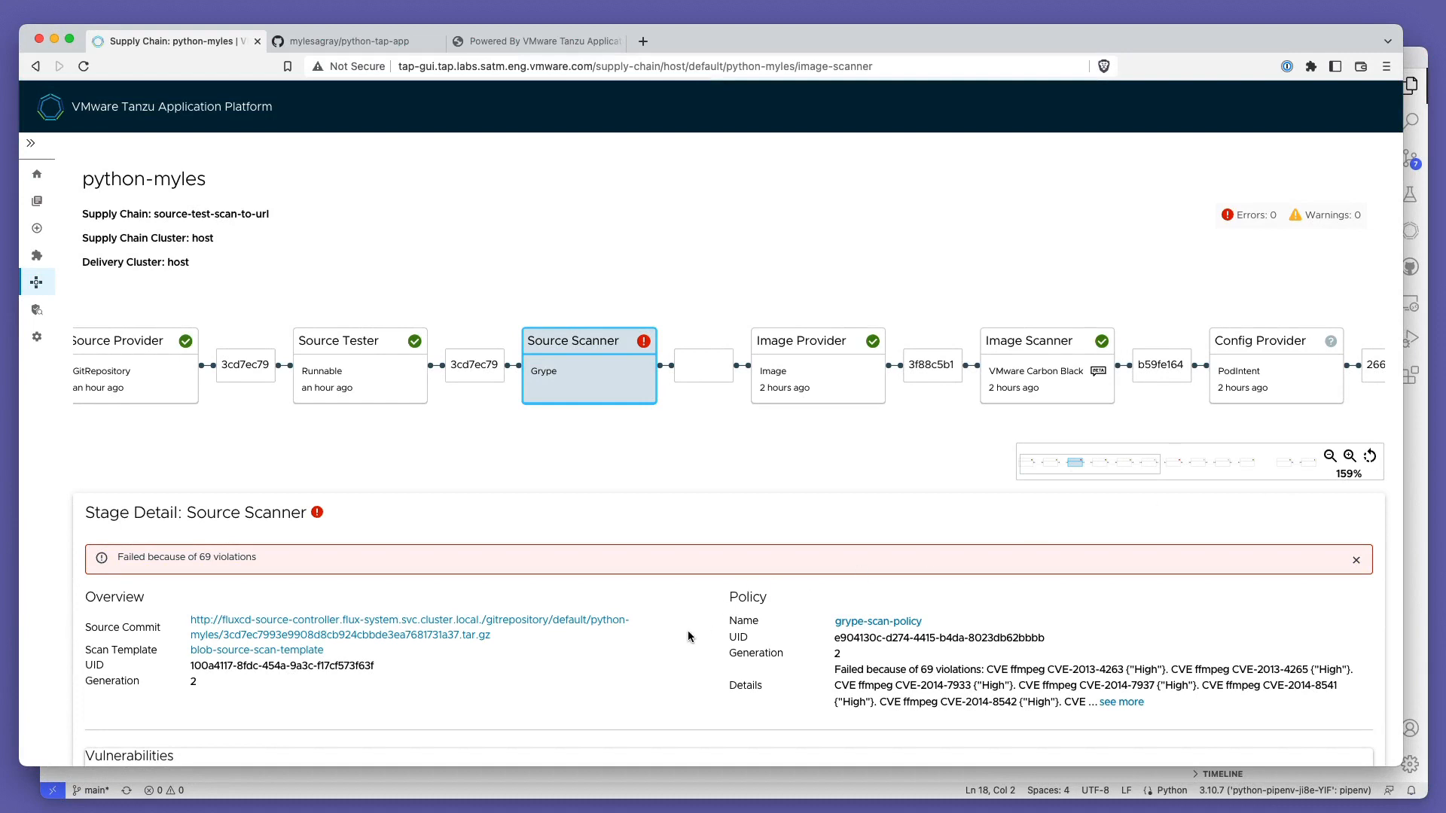
Step: Scroll to the Source Scanner Stage Detail listing critical ffmpeg CVEs among 121 entries
scroll(down, 3)
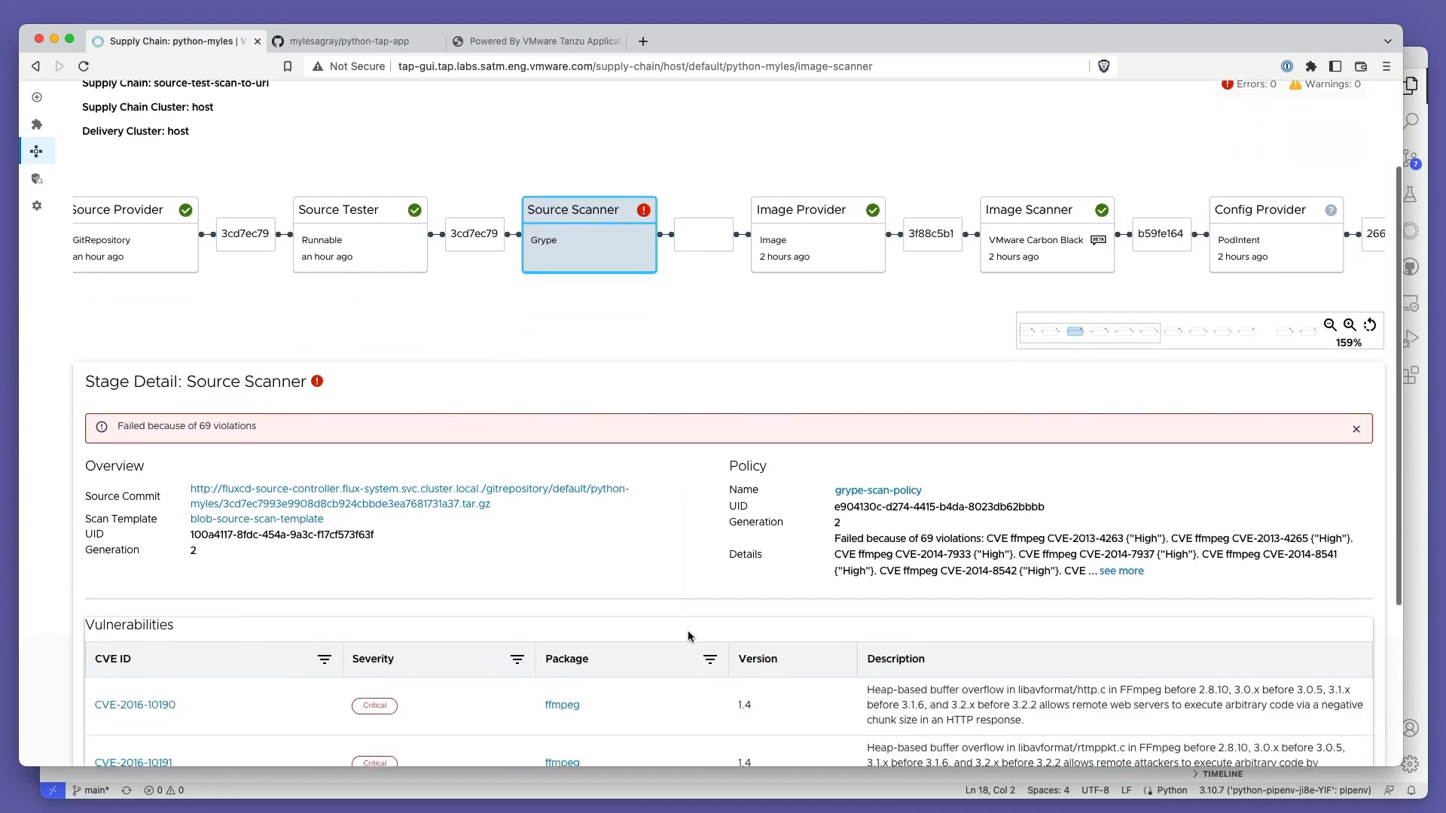
scroll(down, 3)
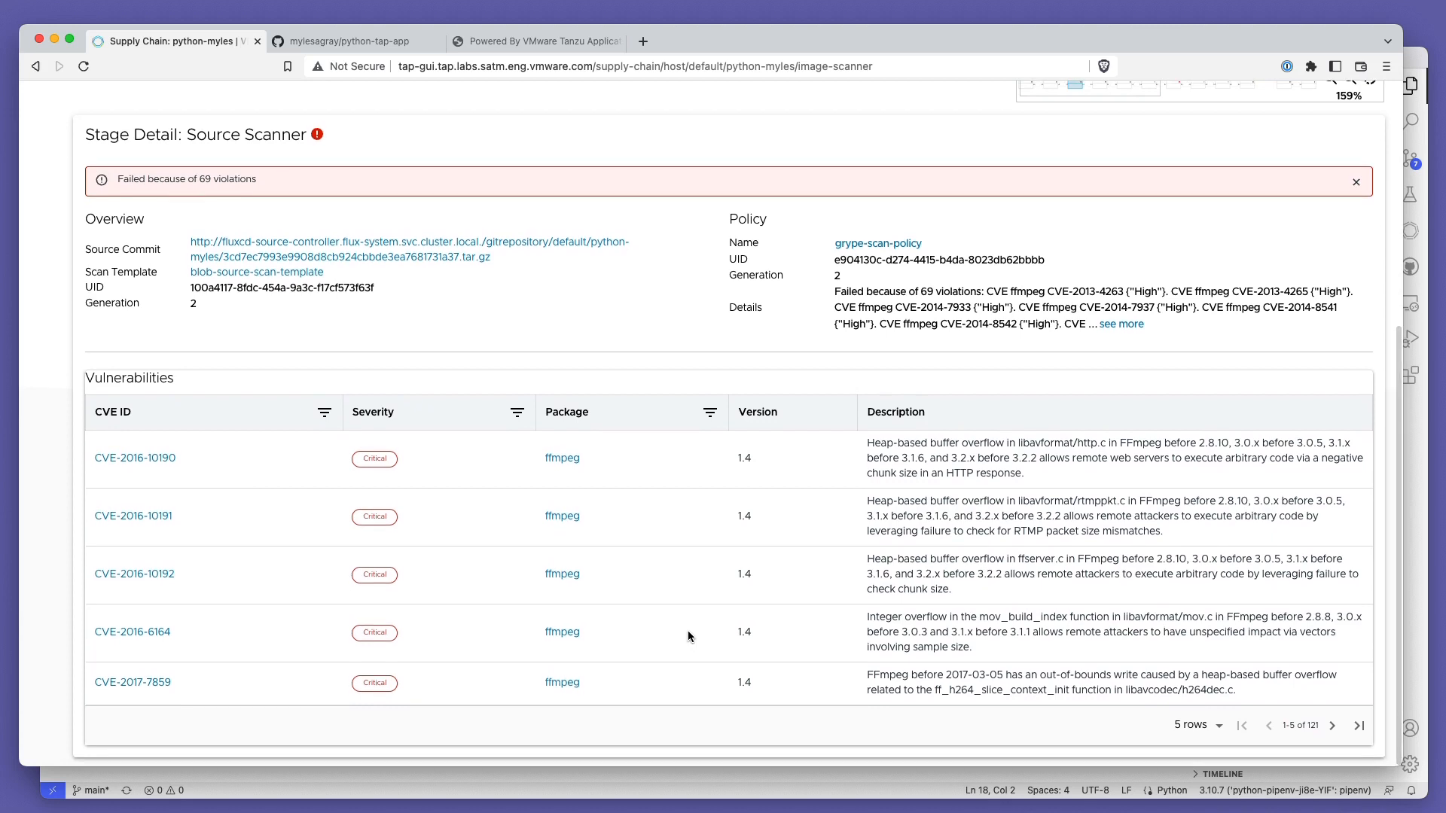
mouse_move(560, 458)
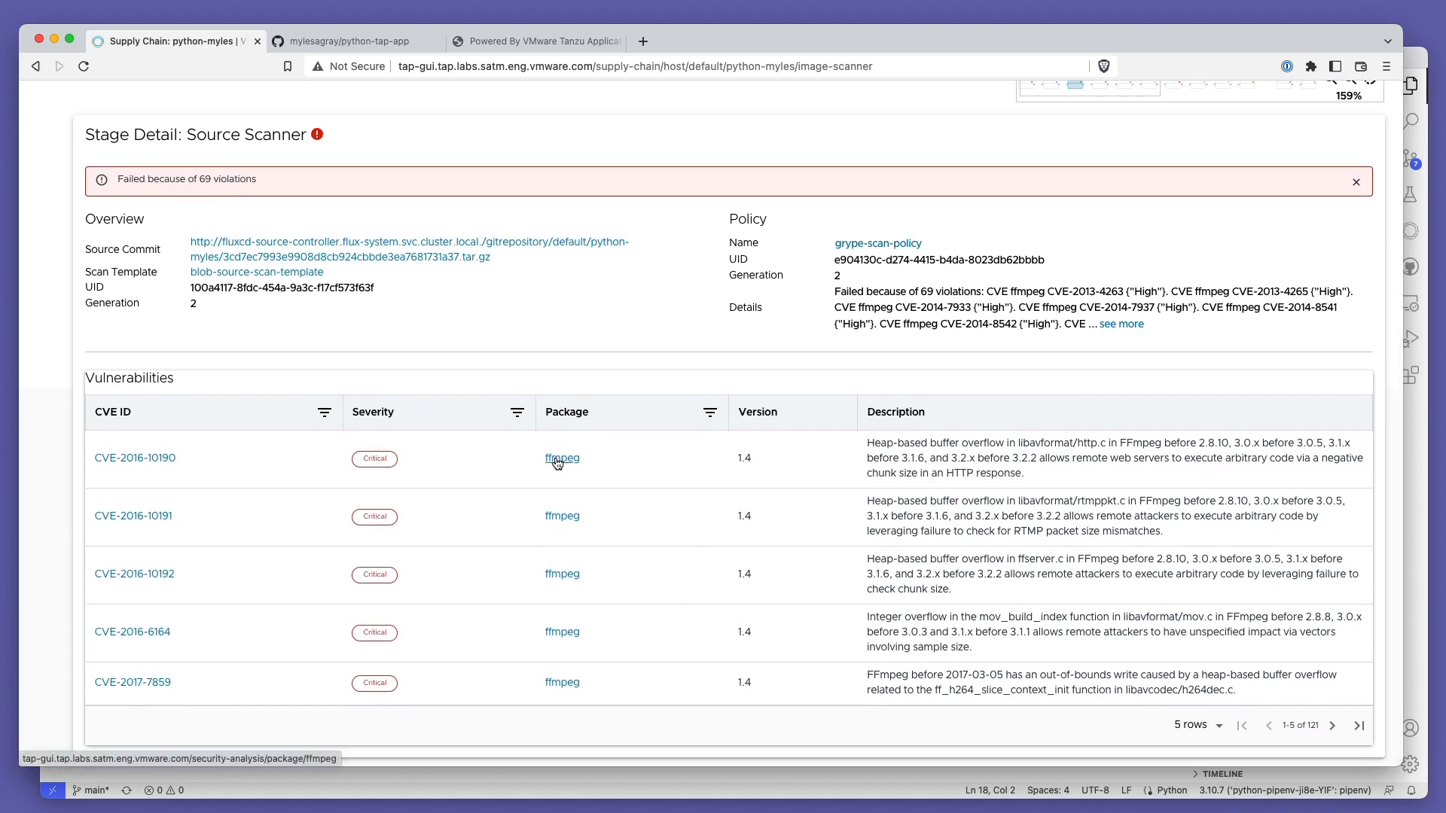
Step: From ffmpeg's vulnerability list, view CVE-2016-10191 and its vulnerability database record
click(561, 457)
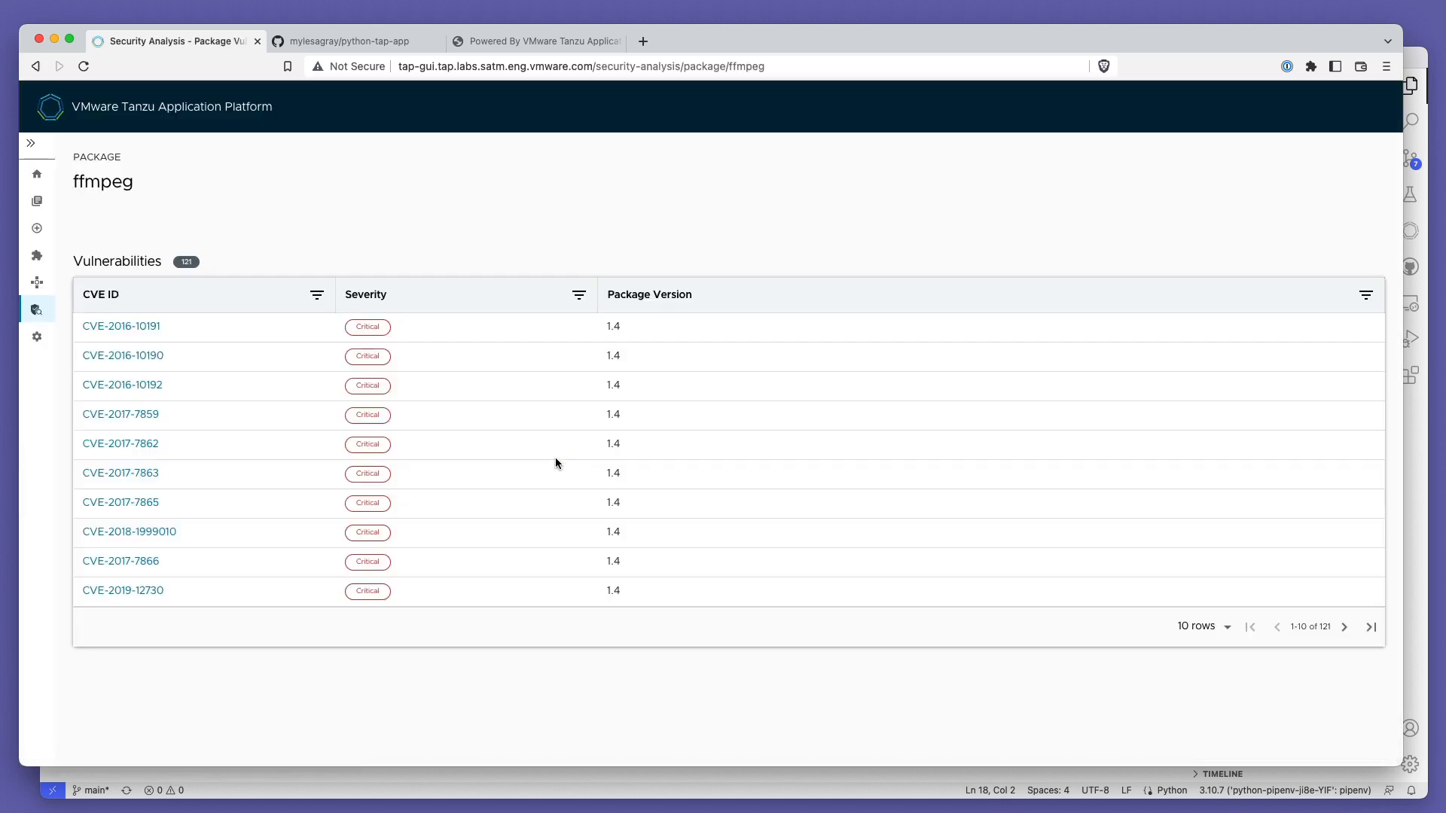
mouse_move(1125, 593)
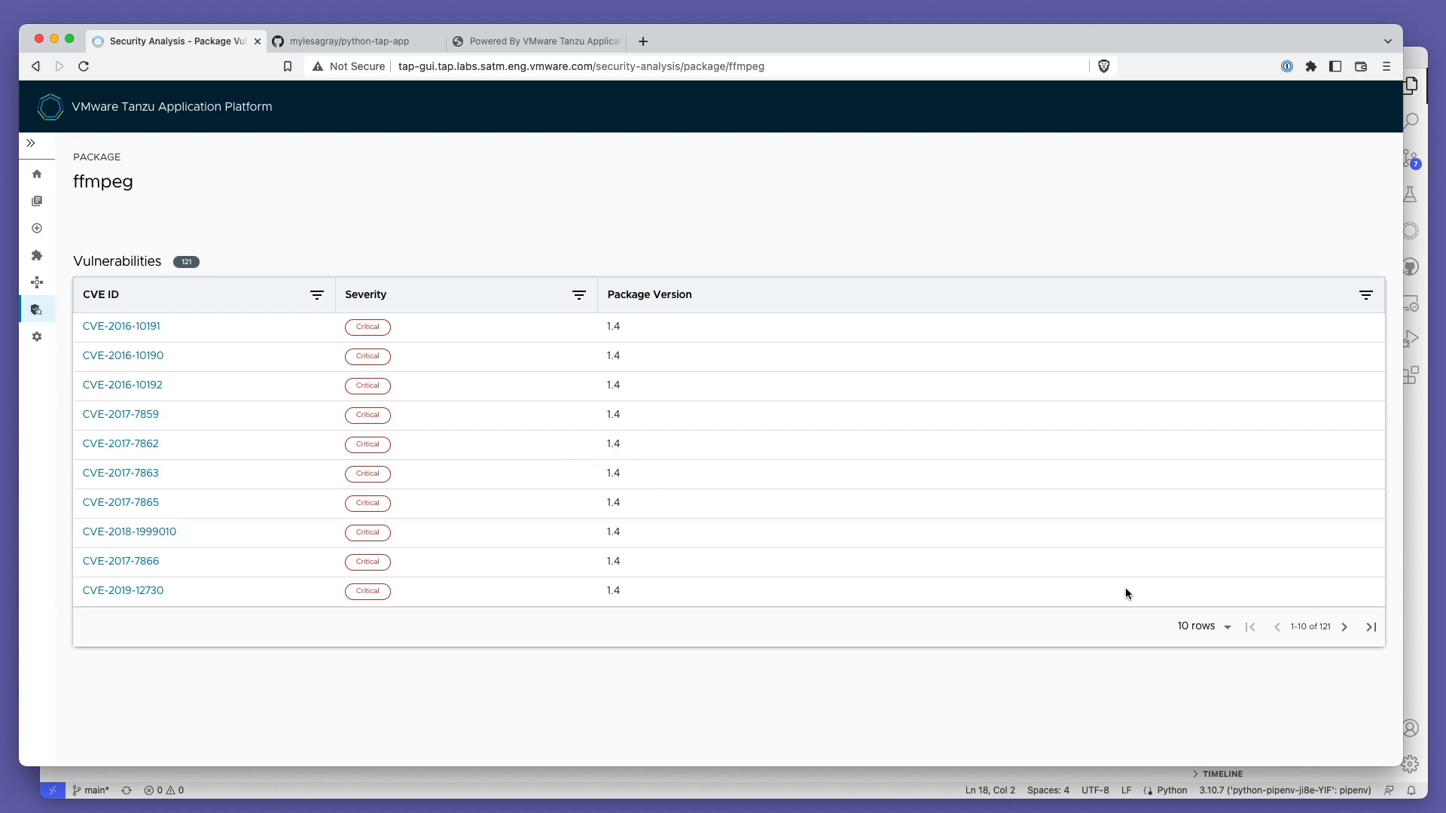
click(1199, 627)
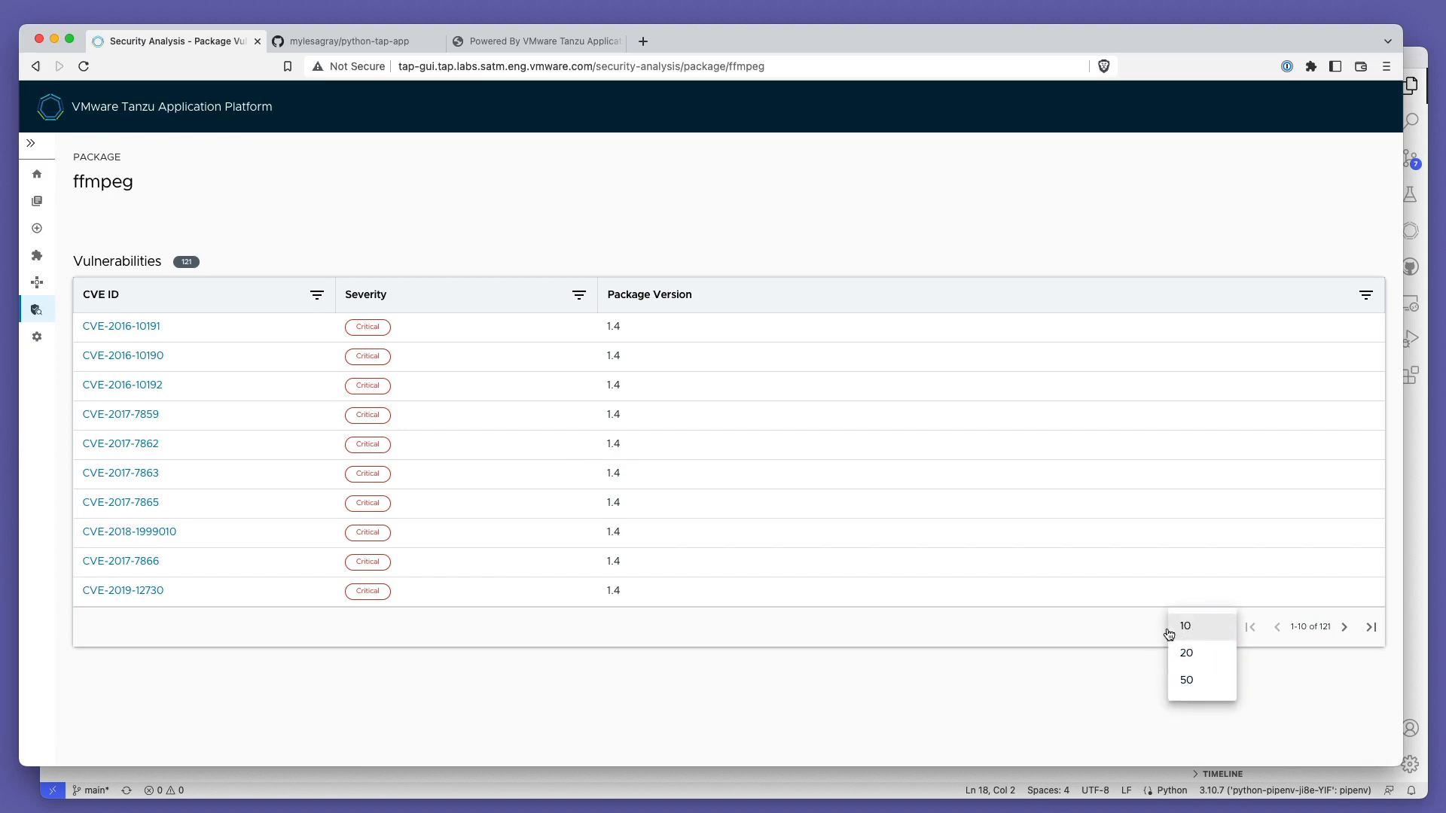
click(1185, 625)
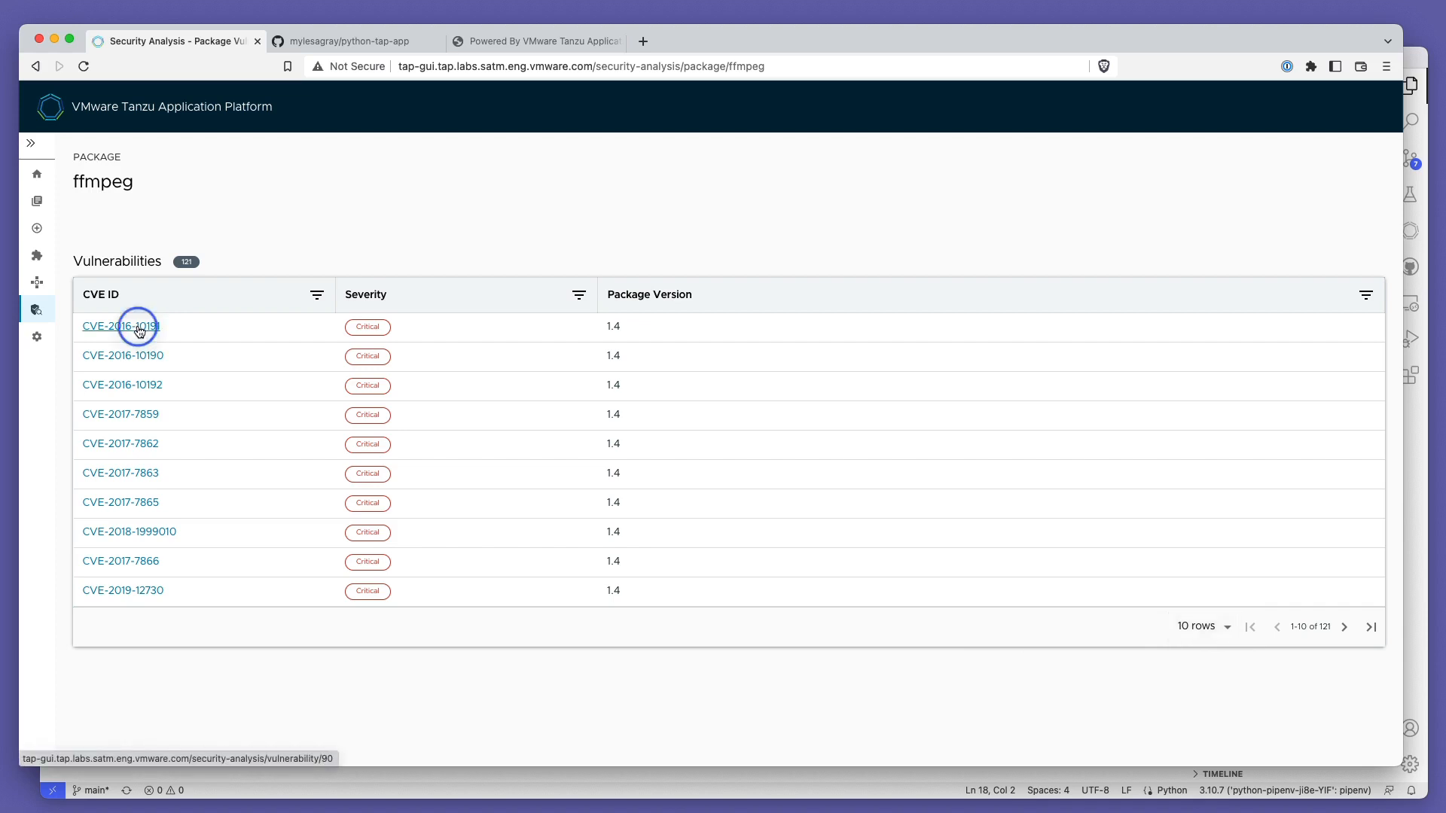
click(120, 326)
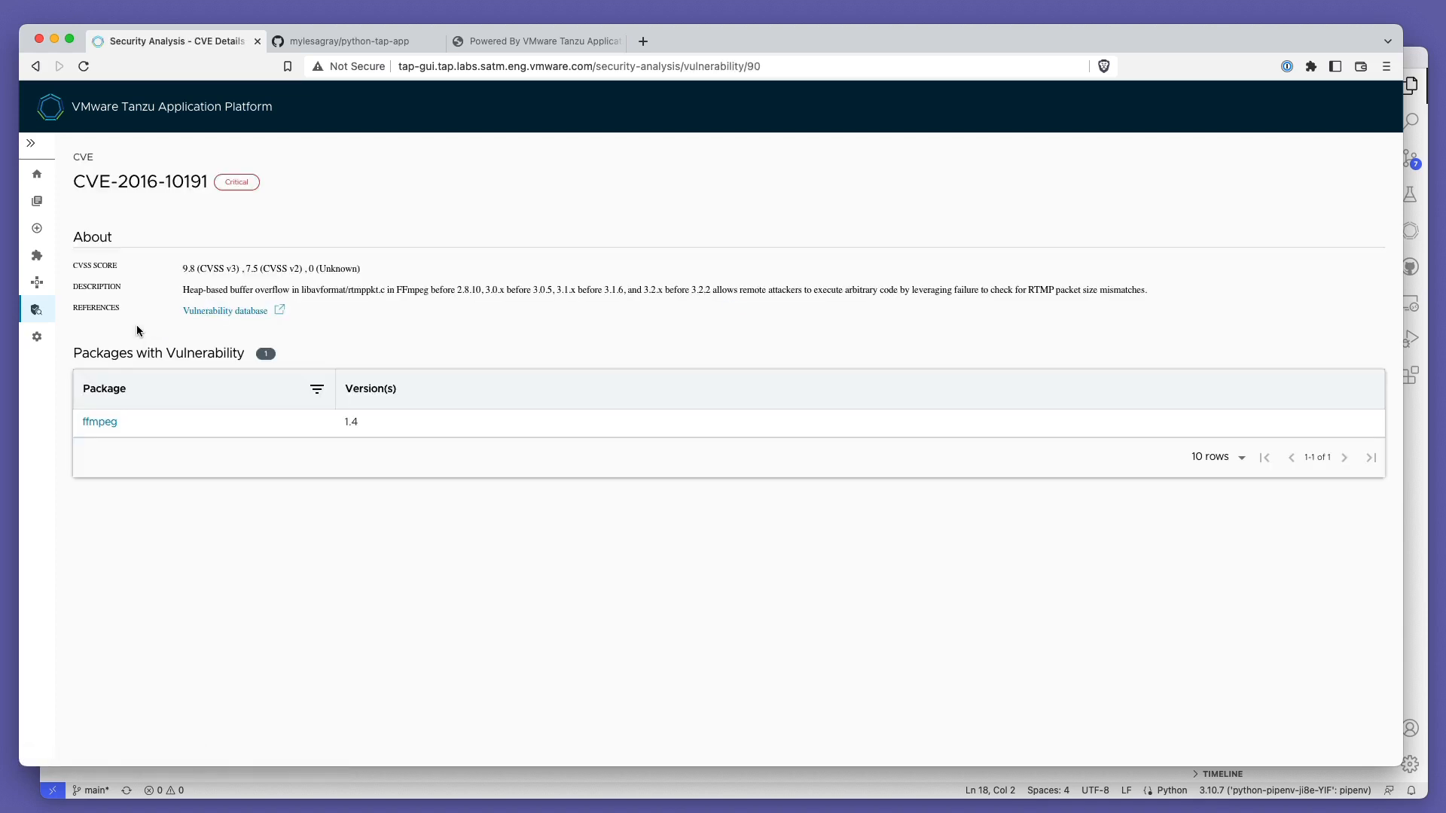
mouse_move(103, 412)
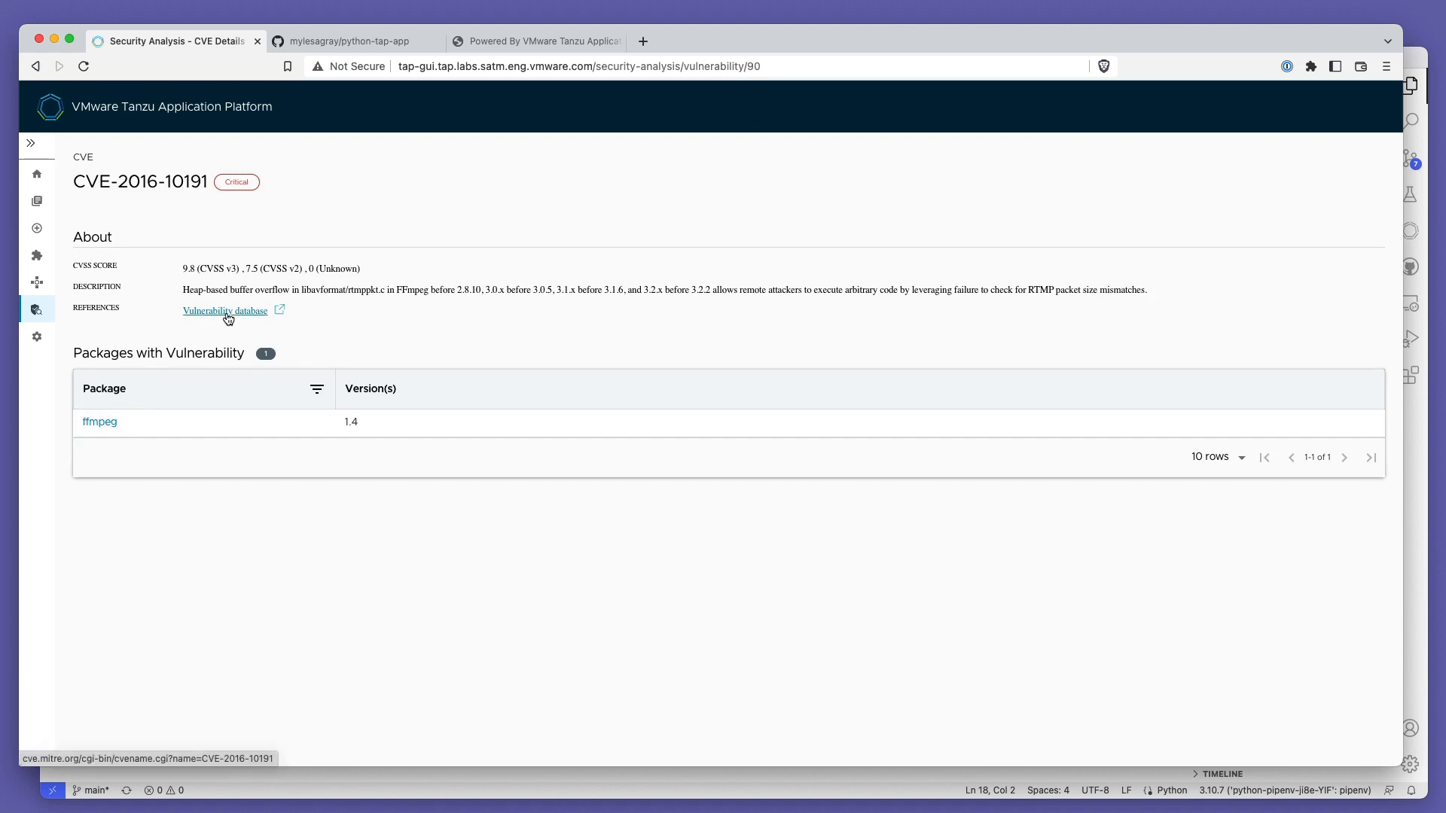
click(225, 310)
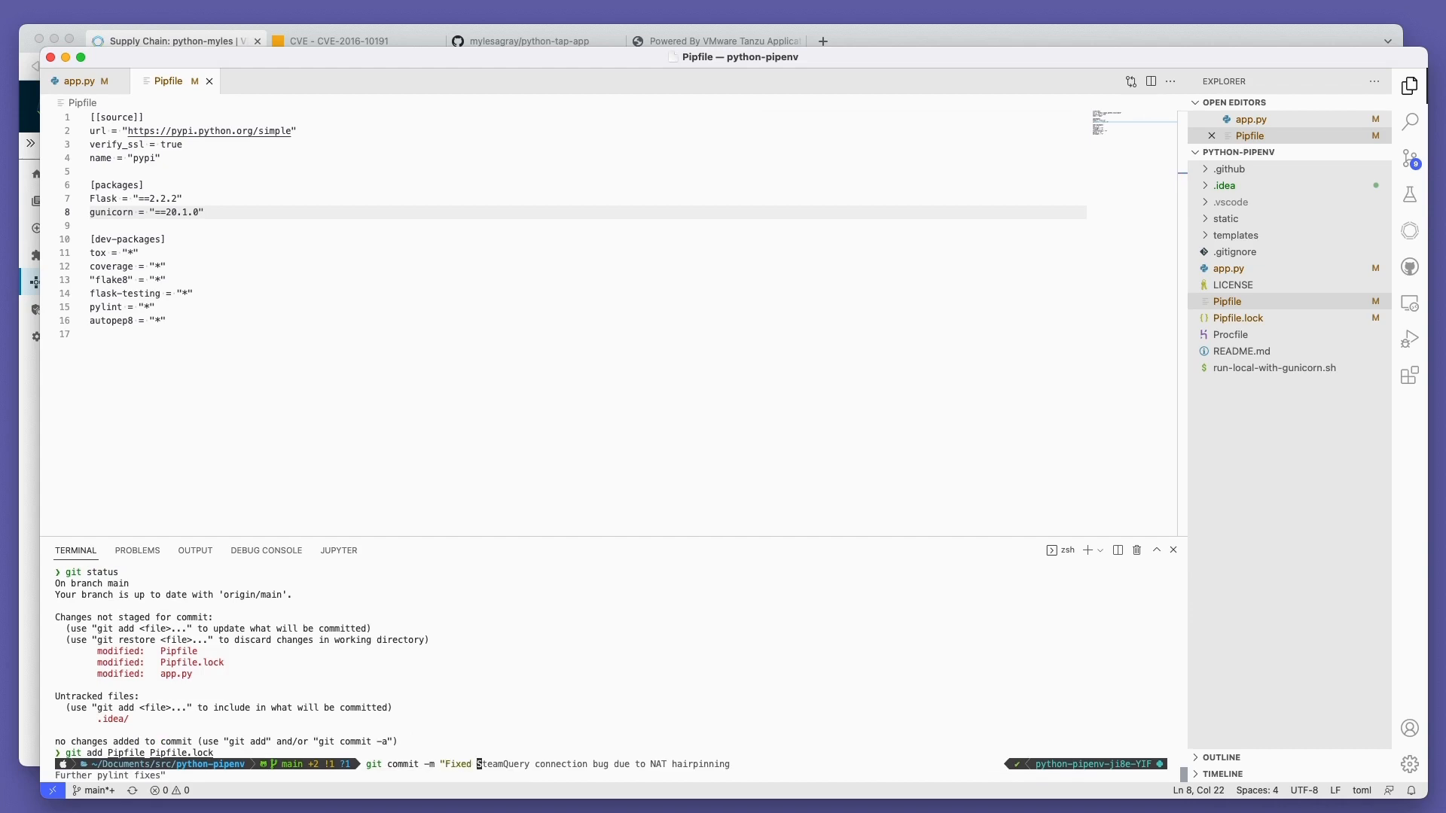
Step: Commit the updated Pipfile and Pipfile.lock from the integrated terminal
click(175, 41)
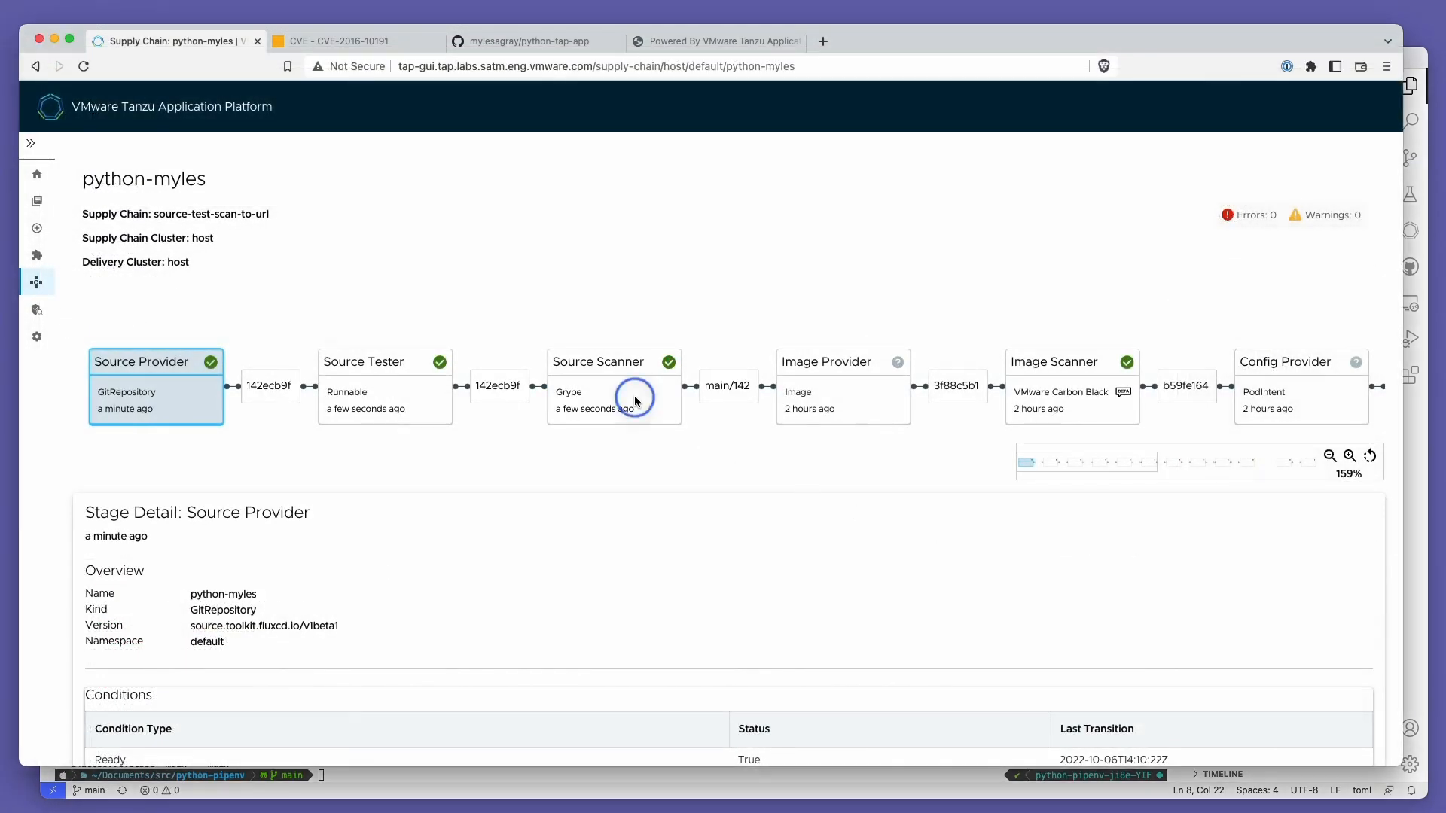
Step: Check the new commit's Source Scanner results, Image Provider build progress and Image Scanner details
click(613, 386)
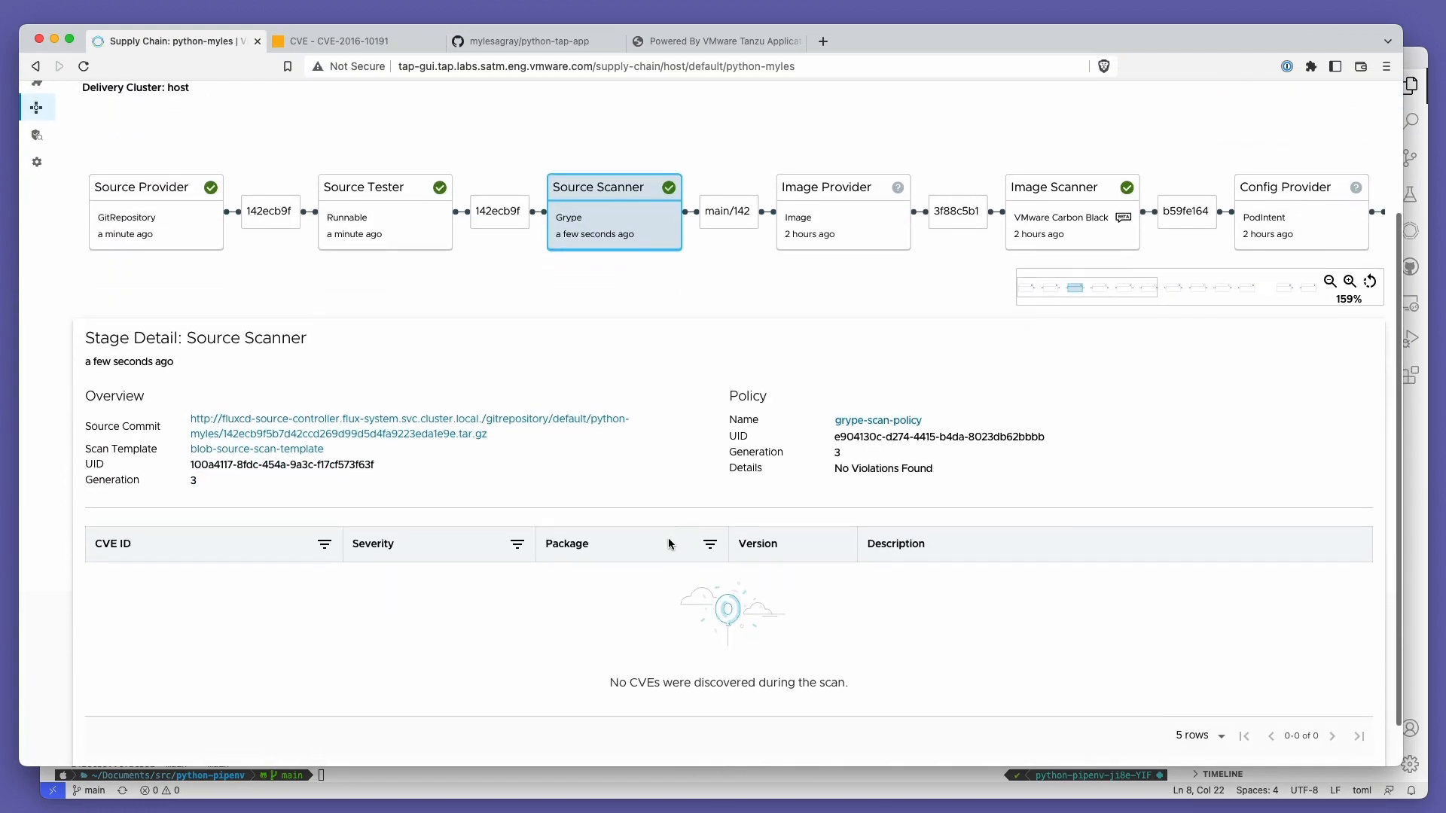
scroll(up, 3)
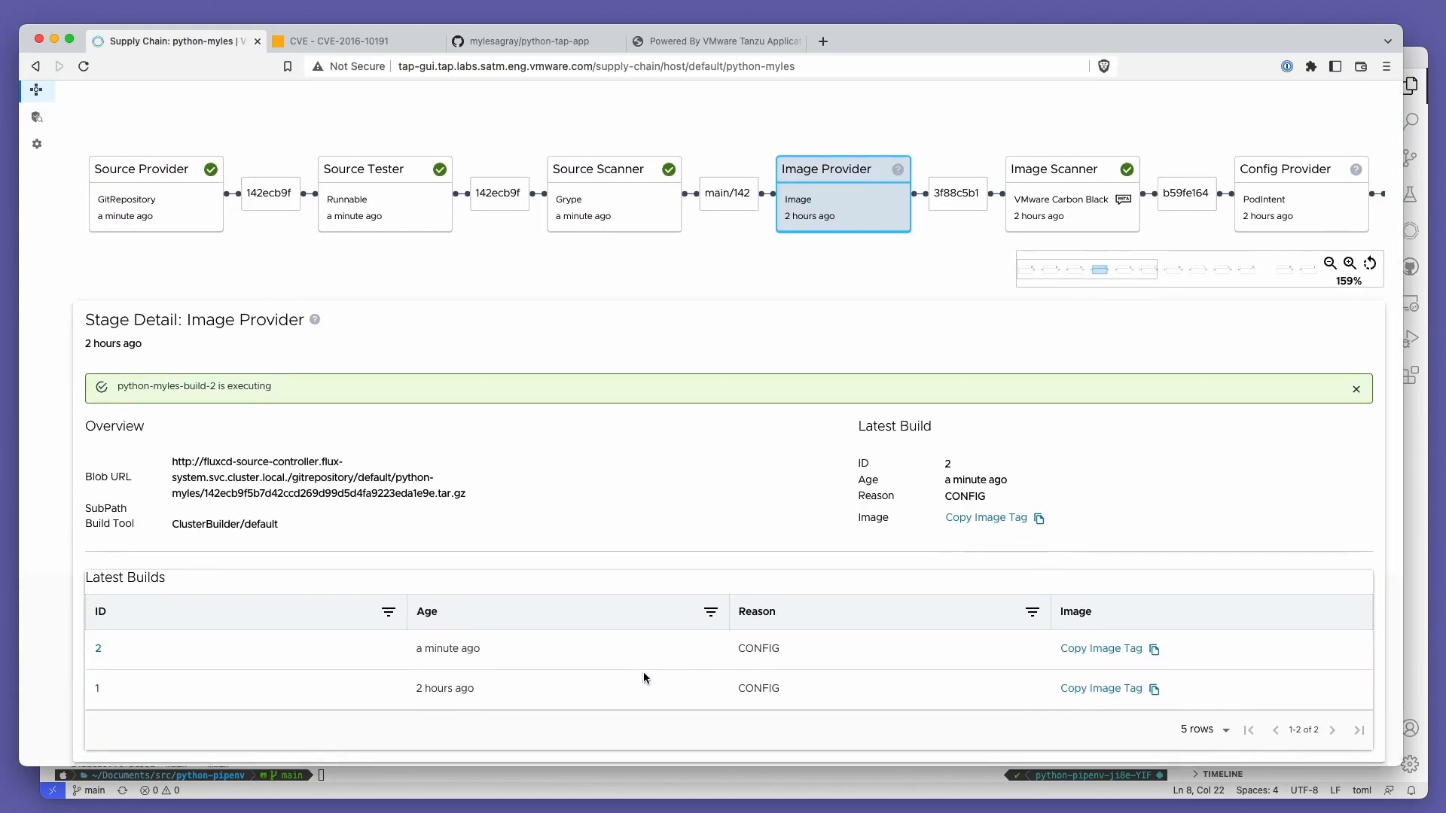
click(97, 648)
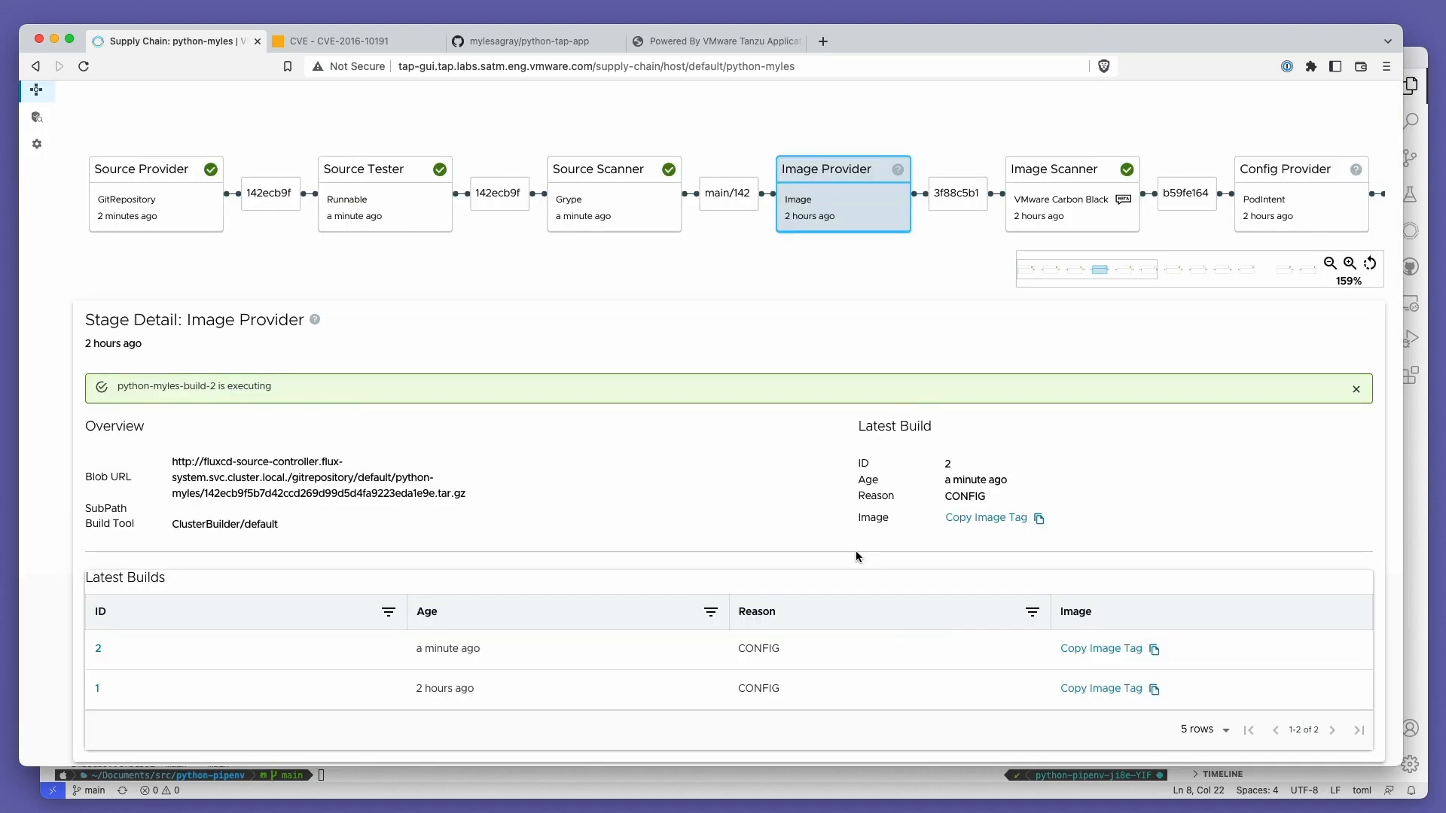
click(1069, 362)
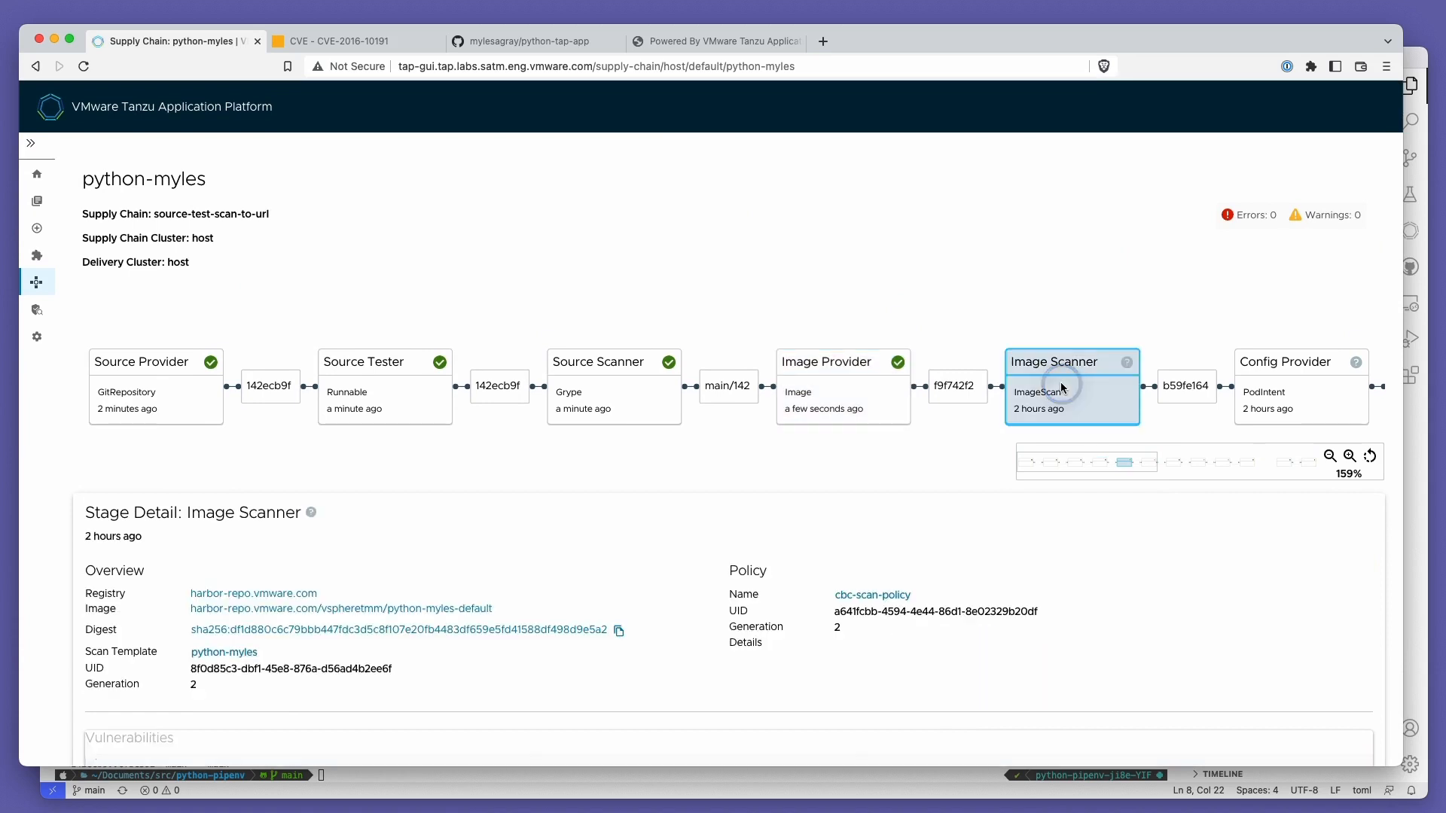
Step: Review the image scan's found severities and cbc-scan-policy's disallowed severities
scroll(down, 3)
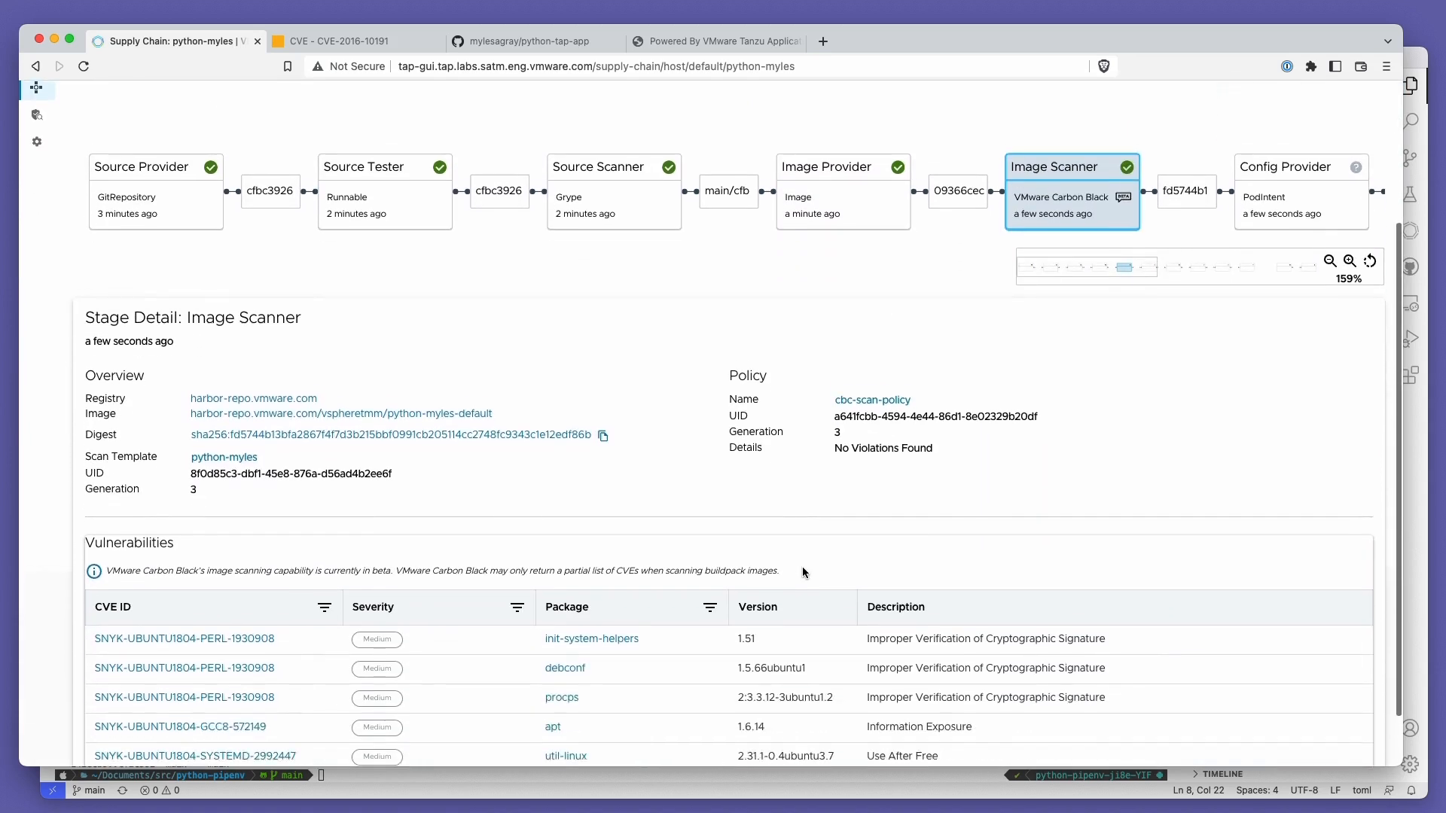
click(516, 539)
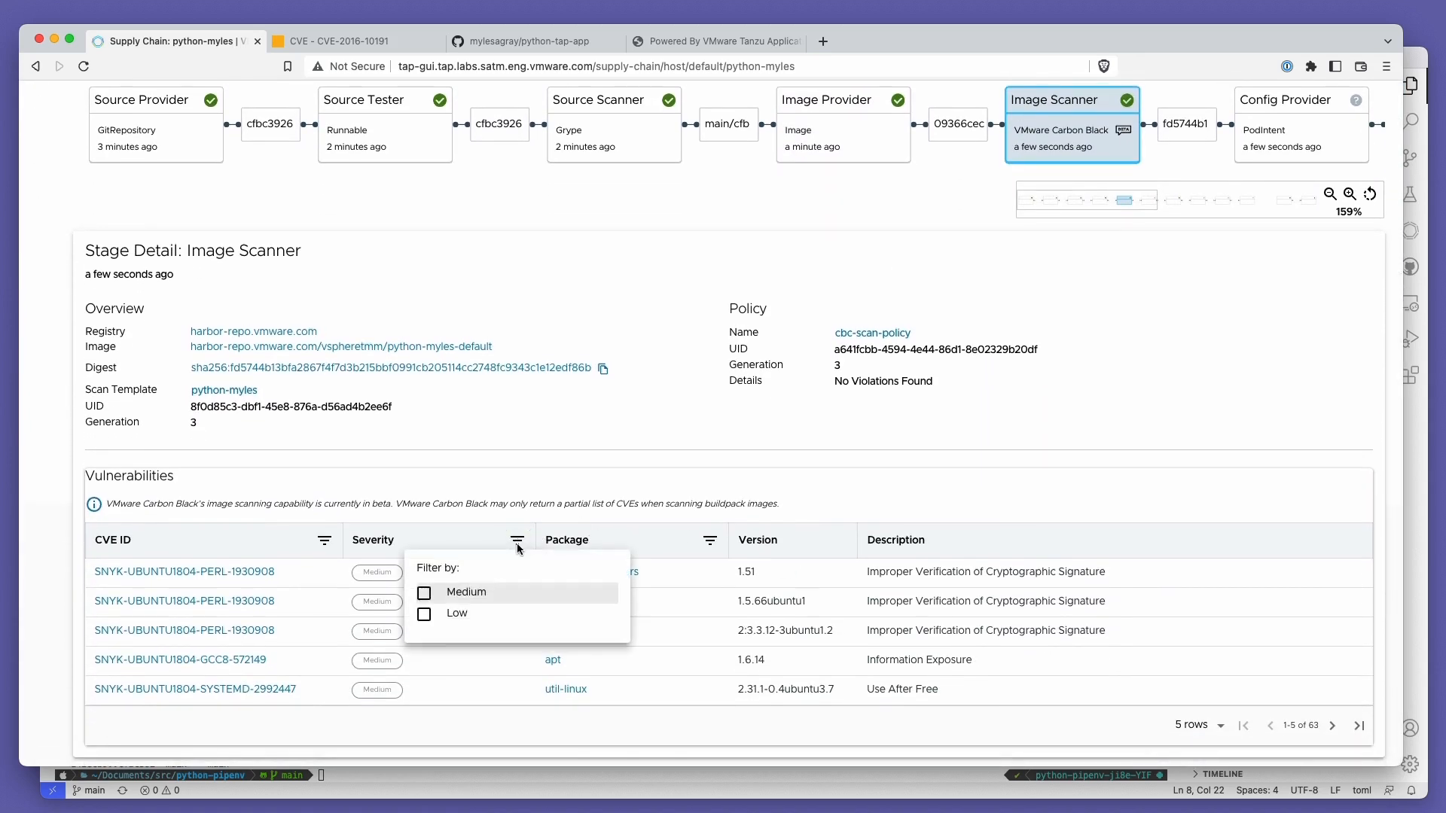
click(746, 396)
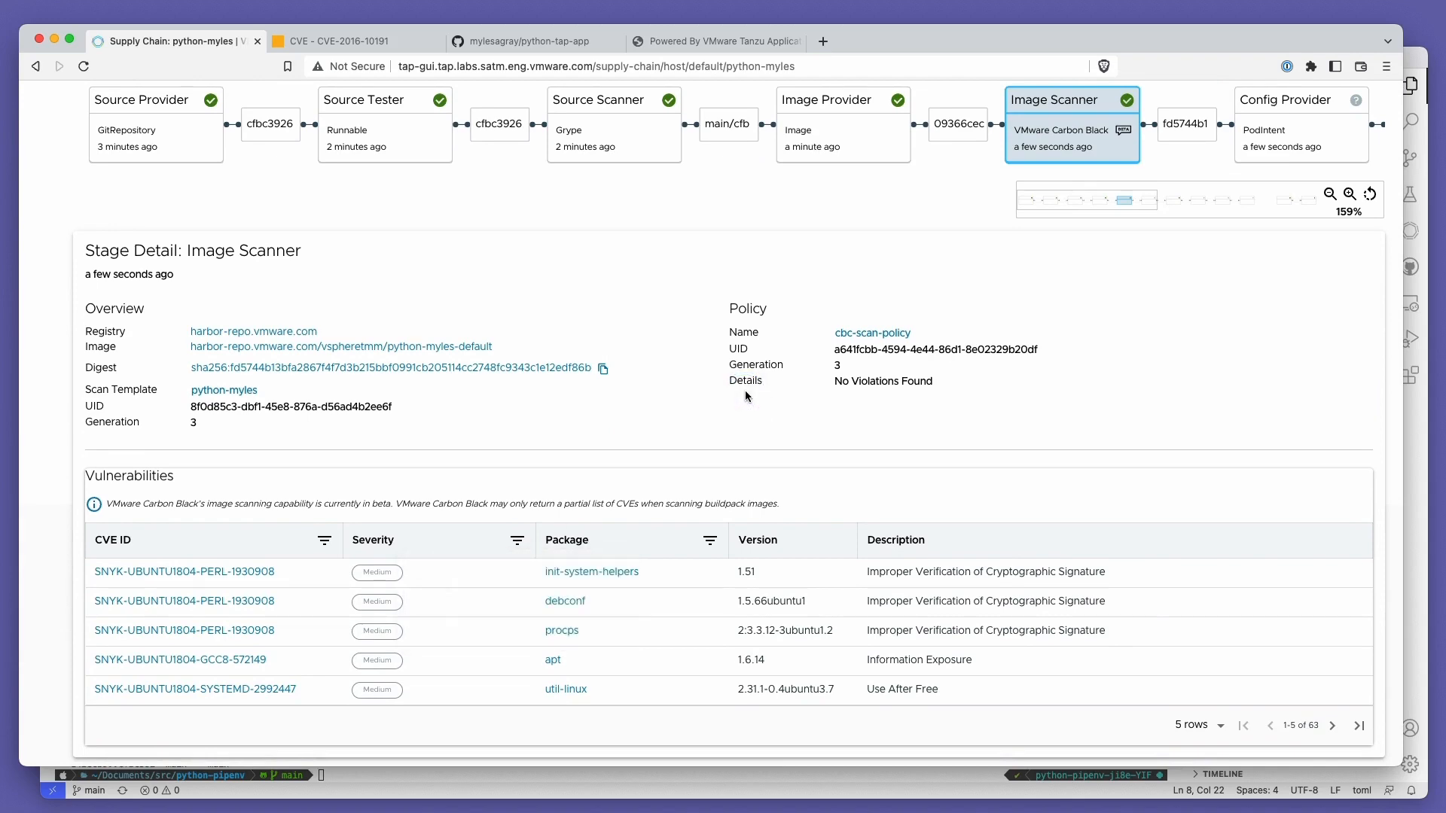
click(870, 332)
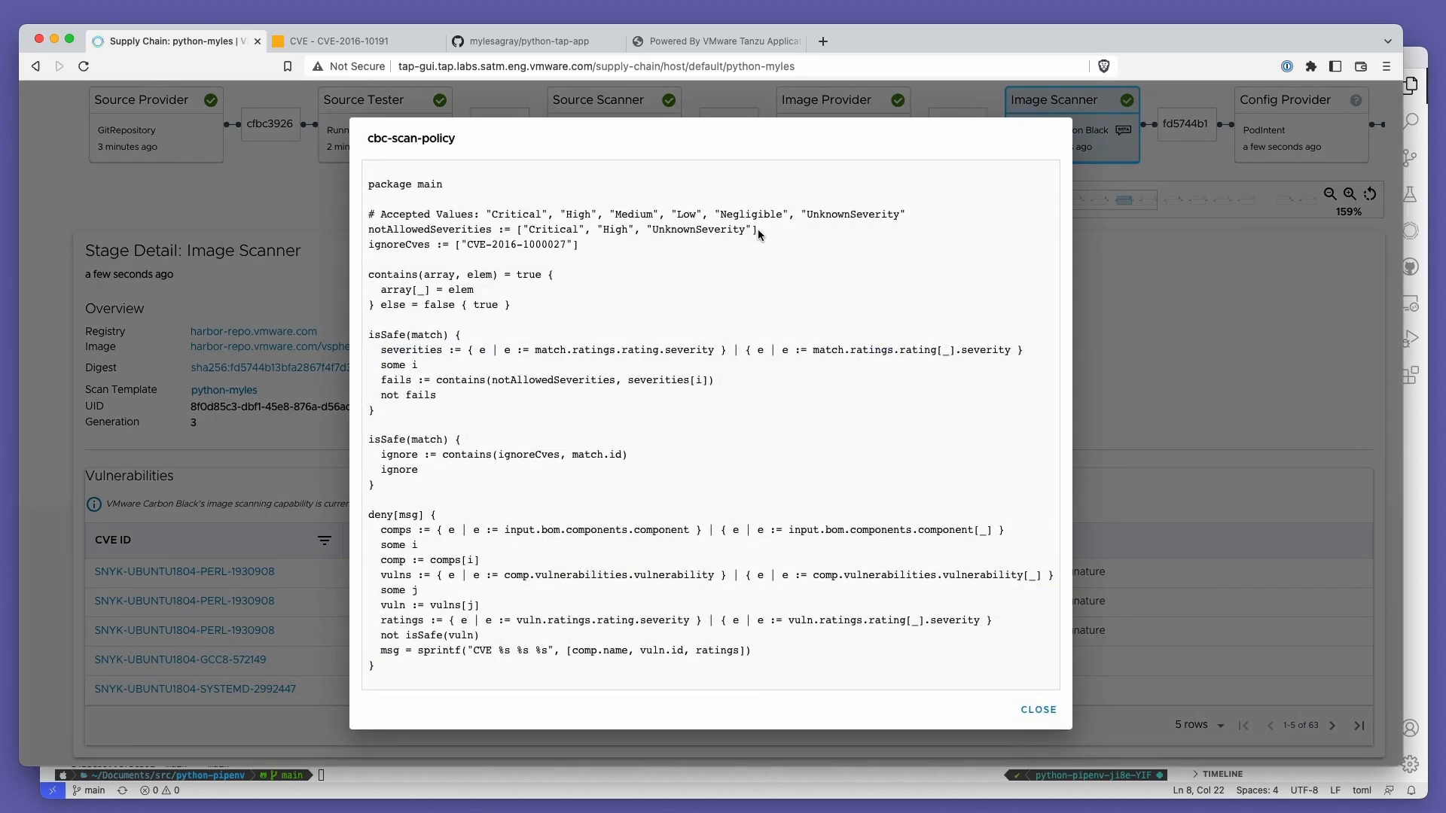
triple_click(553, 229)
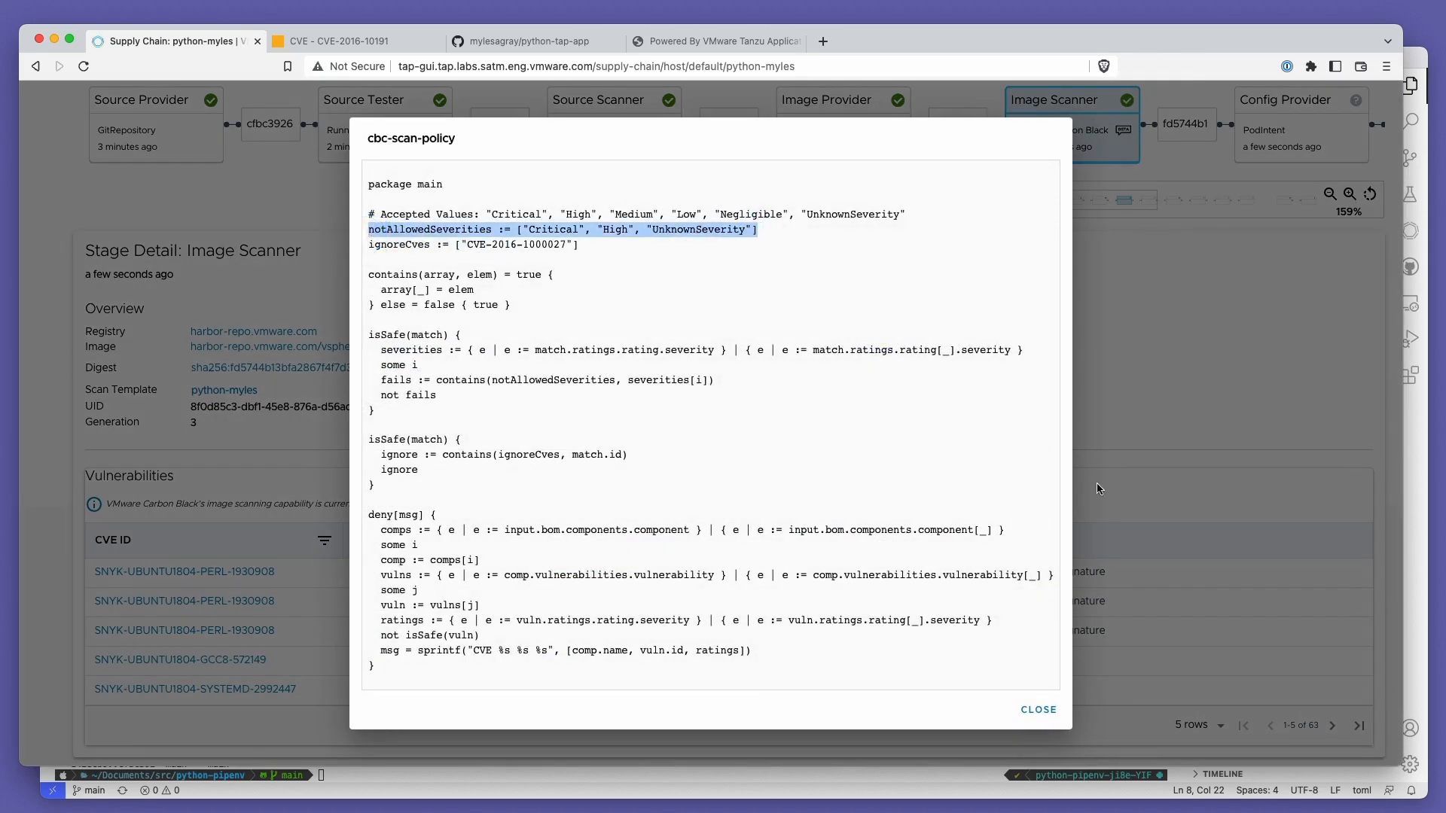
click(1036, 710)
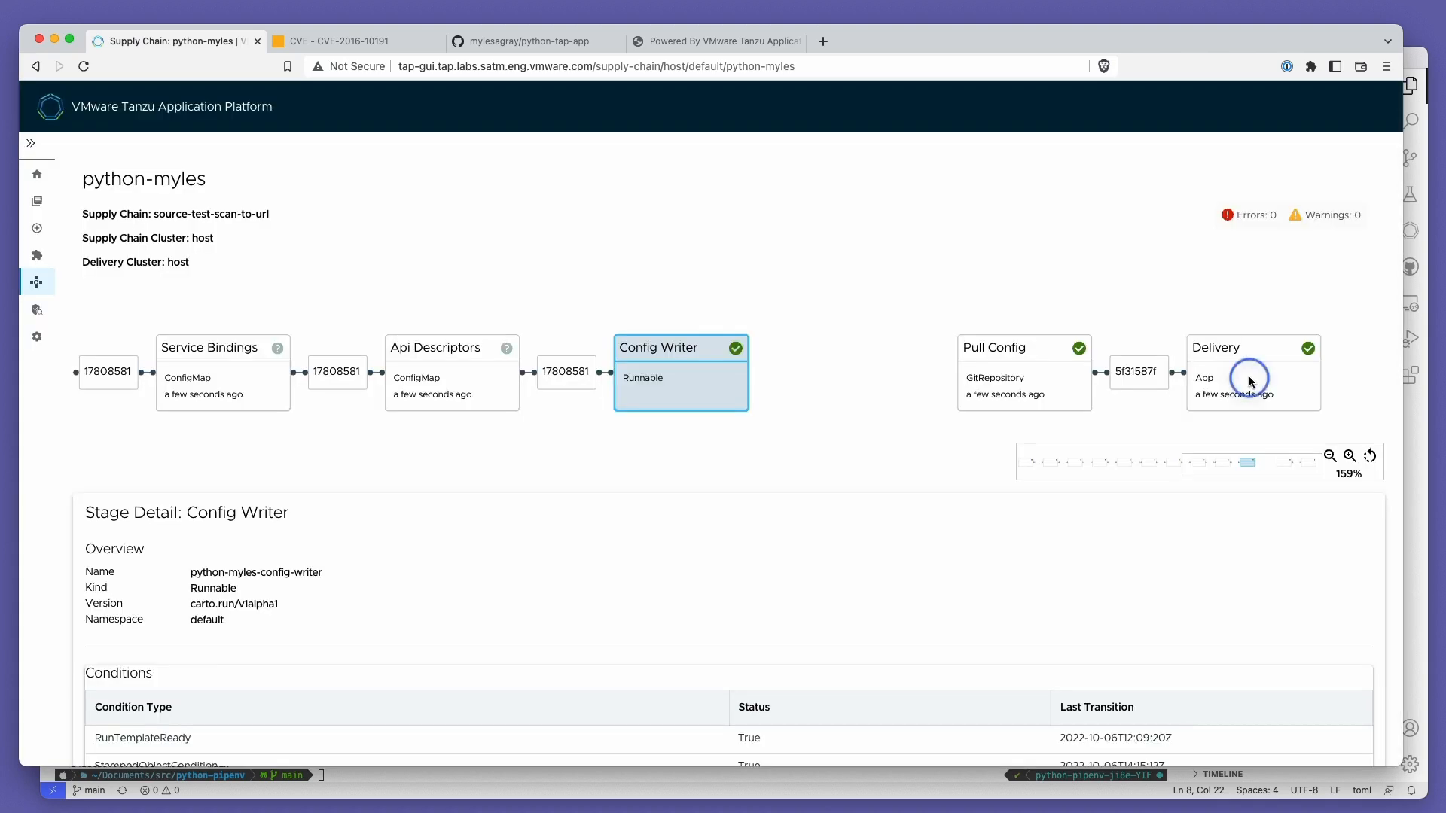
Step: Confirm the Delivery stage reports Deployed Successfully
click(1251, 380)
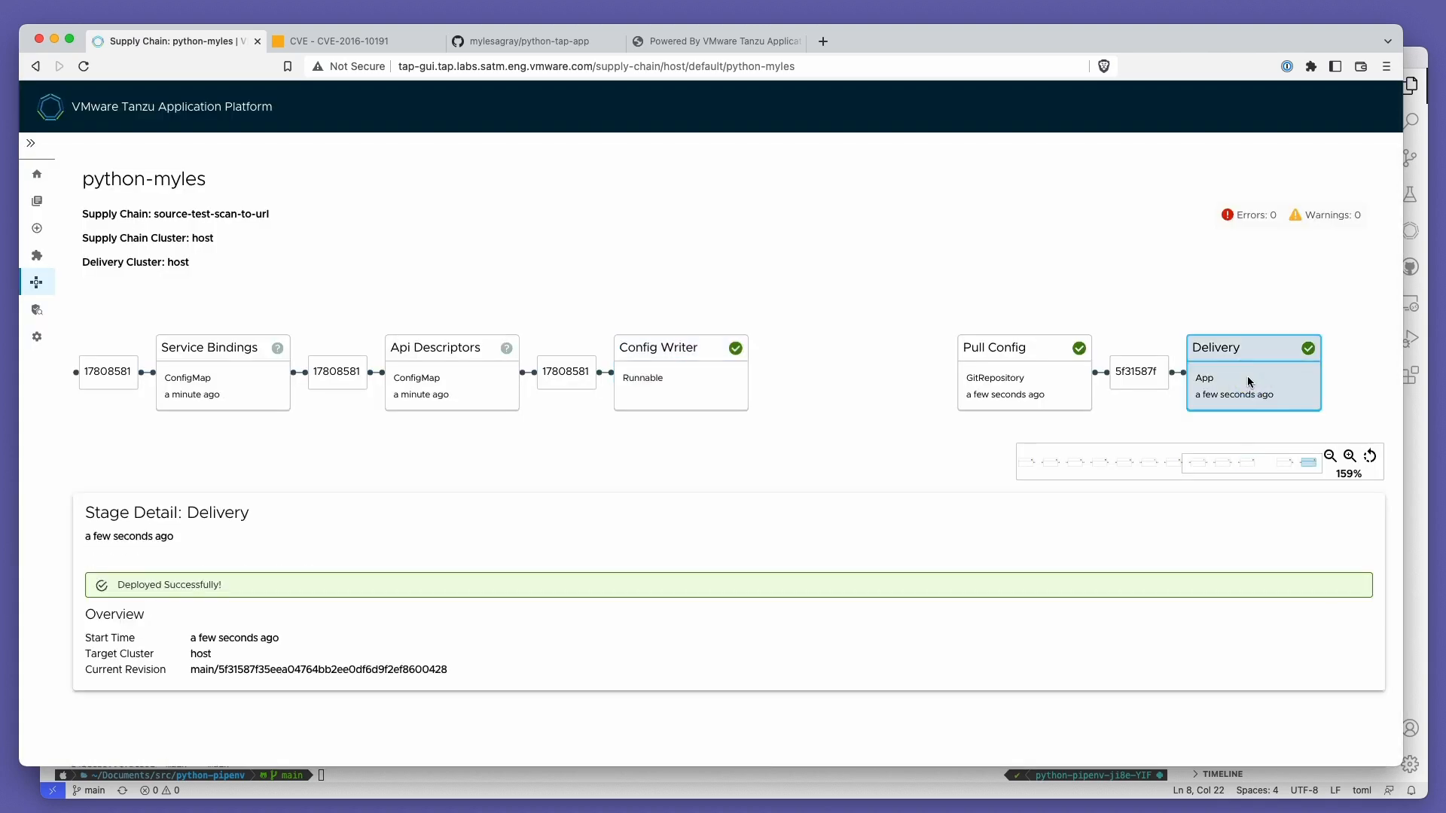